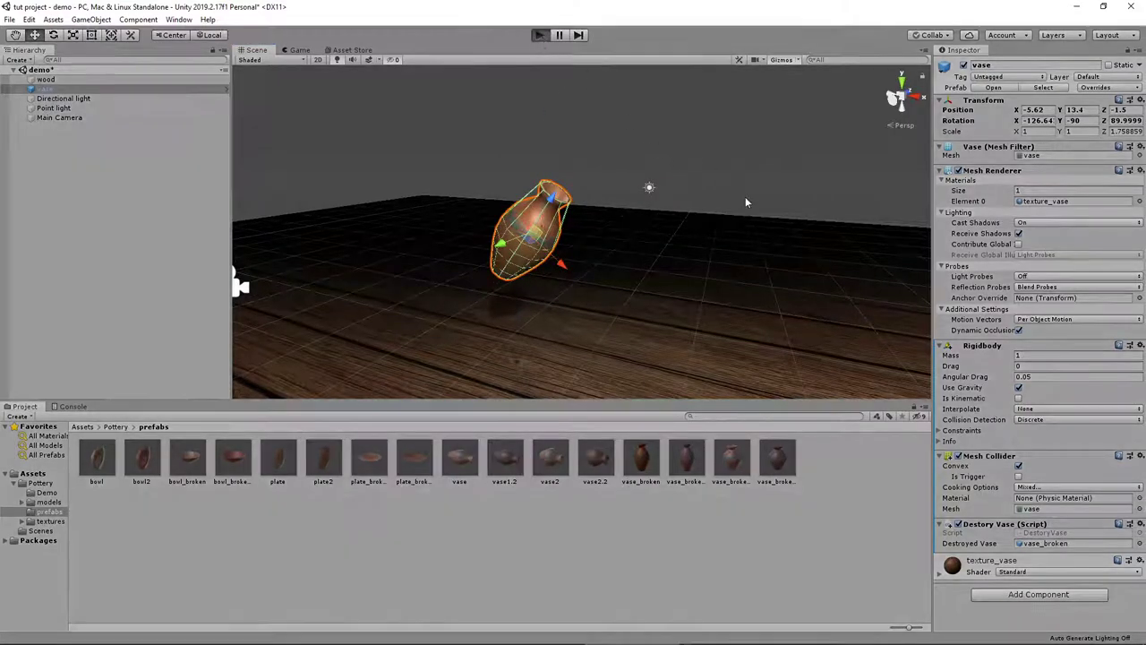
# - Run the scene briefly to watch the vase fall with its breaking script
pyautogui.click(539, 34)
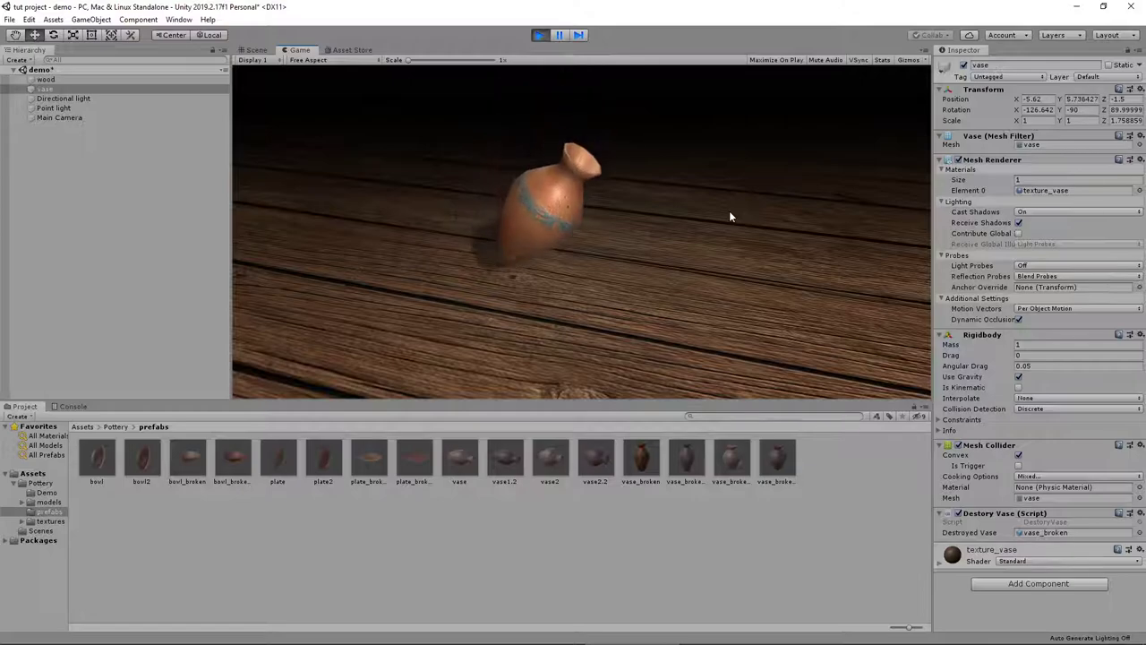
pyautogui.click(539, 36)
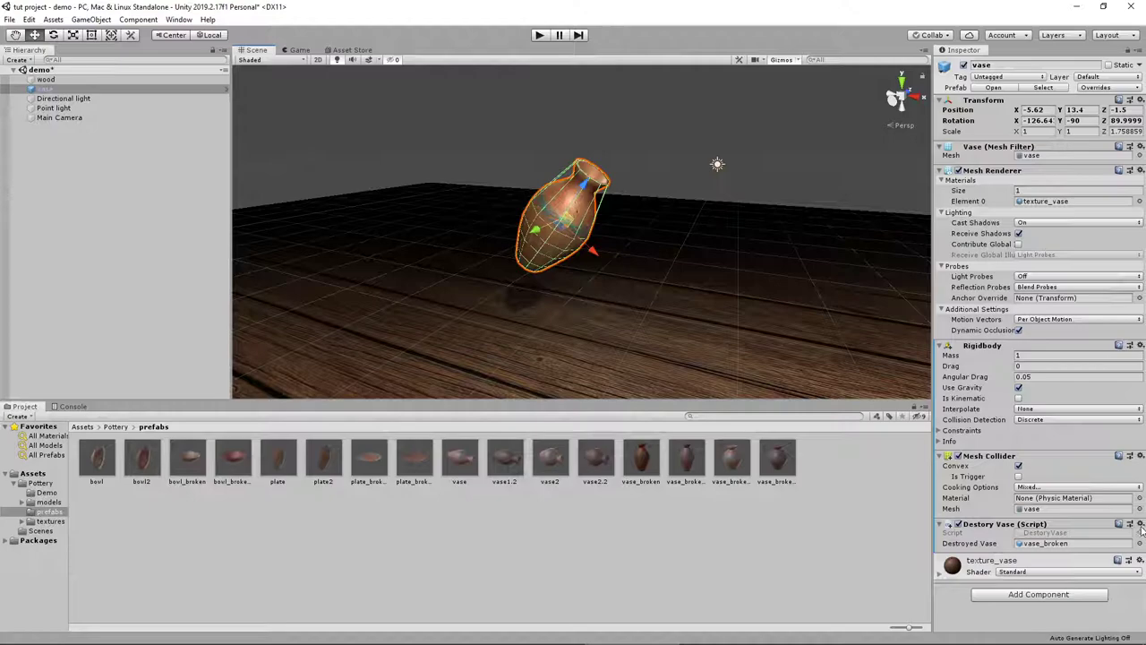
# - Remove the Destroy Vase script and test that the vase lands intact, then stop Play
pyautogui.click(1139, 344)
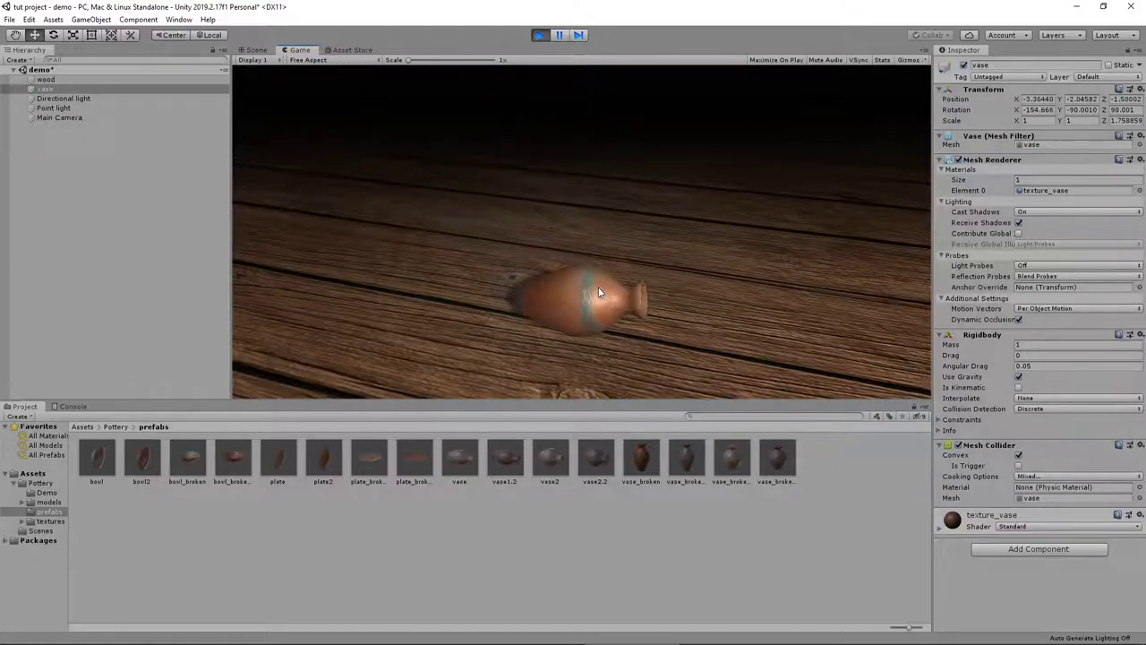
pyautogui.click(541, 36)
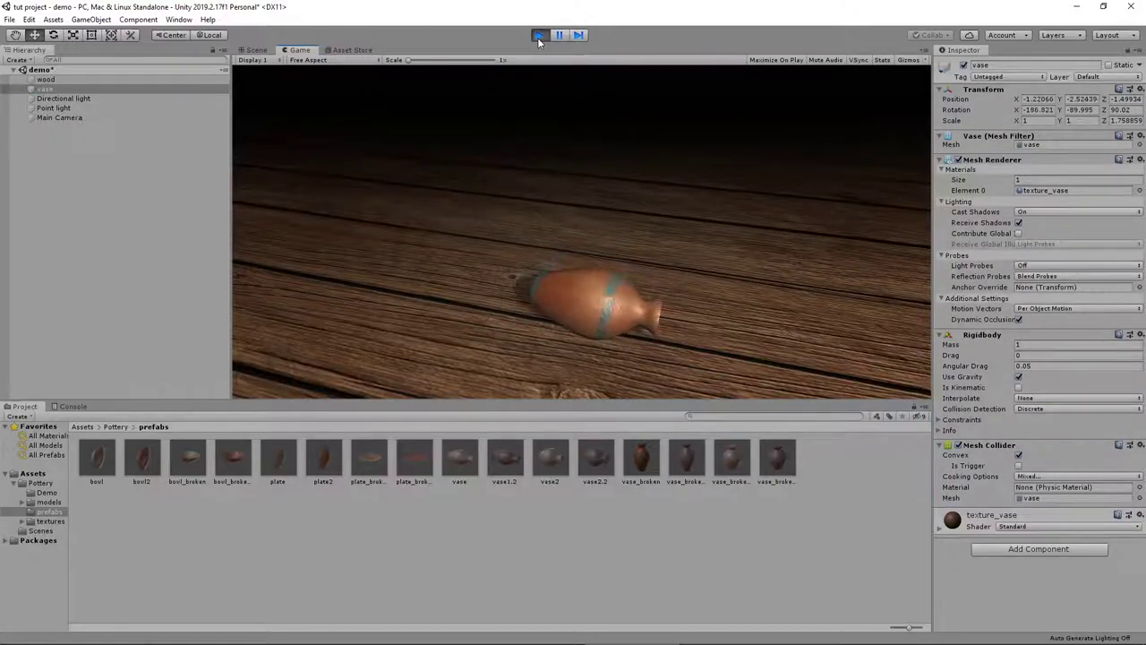
pyautogui.click(539, 35)
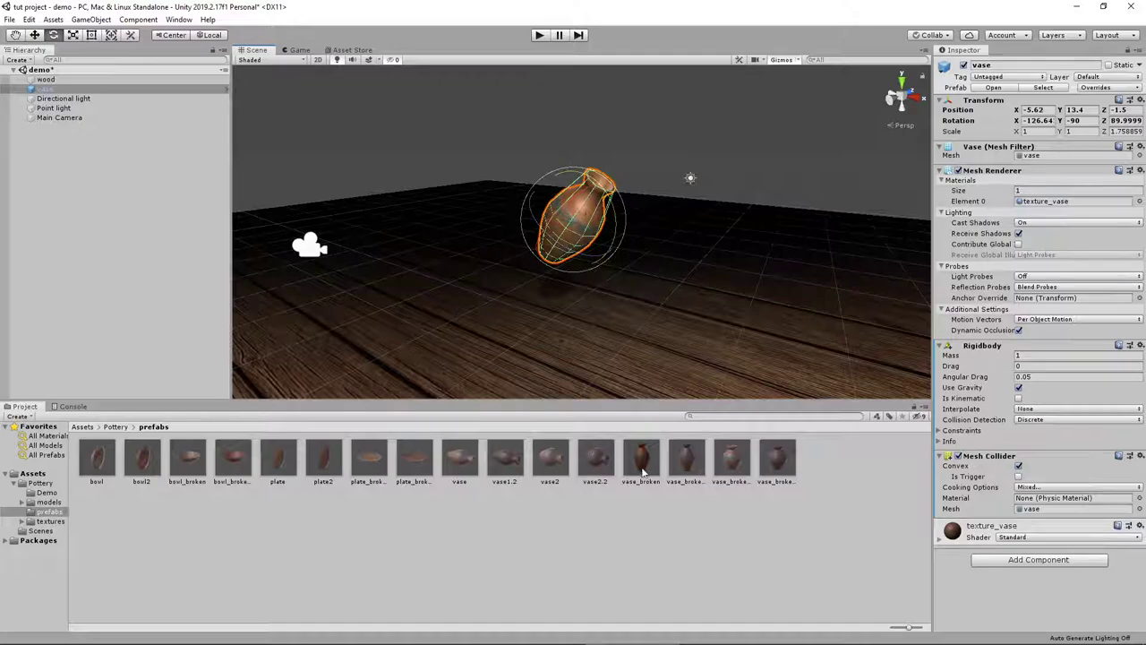
pyautogui.click(641, 458)
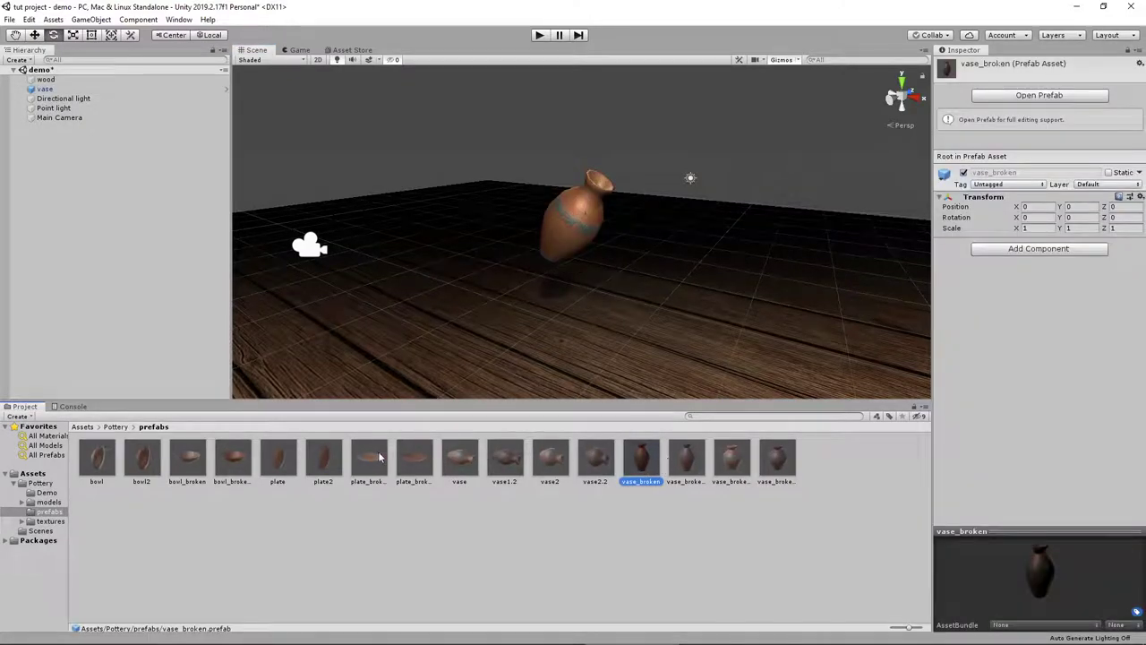
pyautogui.moveTo(565, 475)
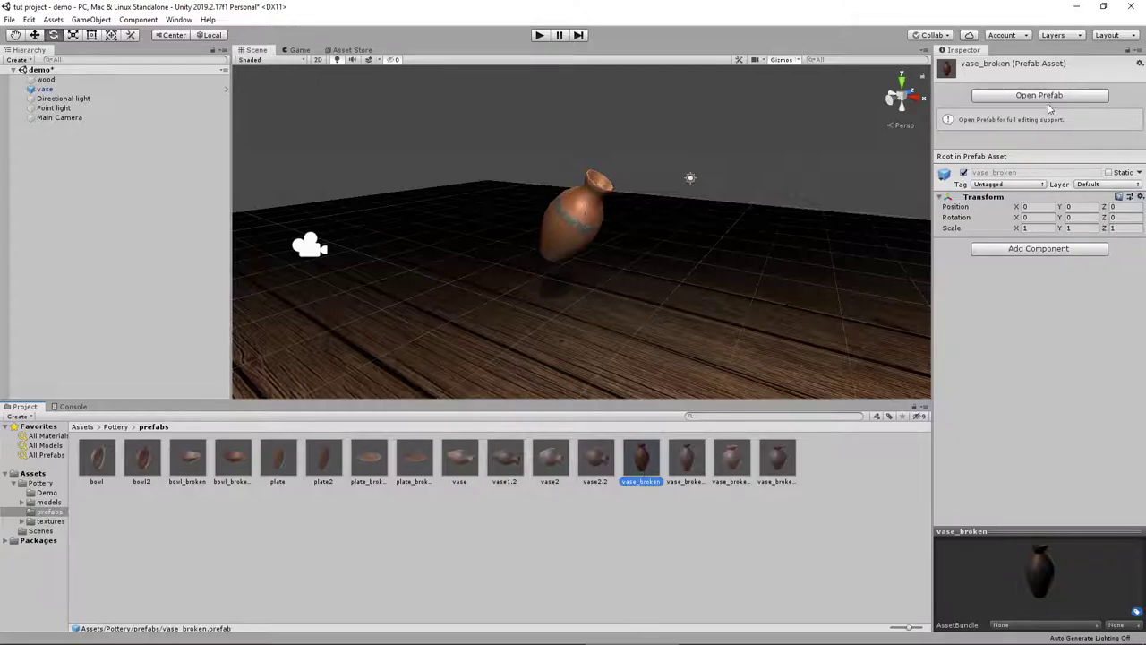
pyautogui.click(1039, 95)
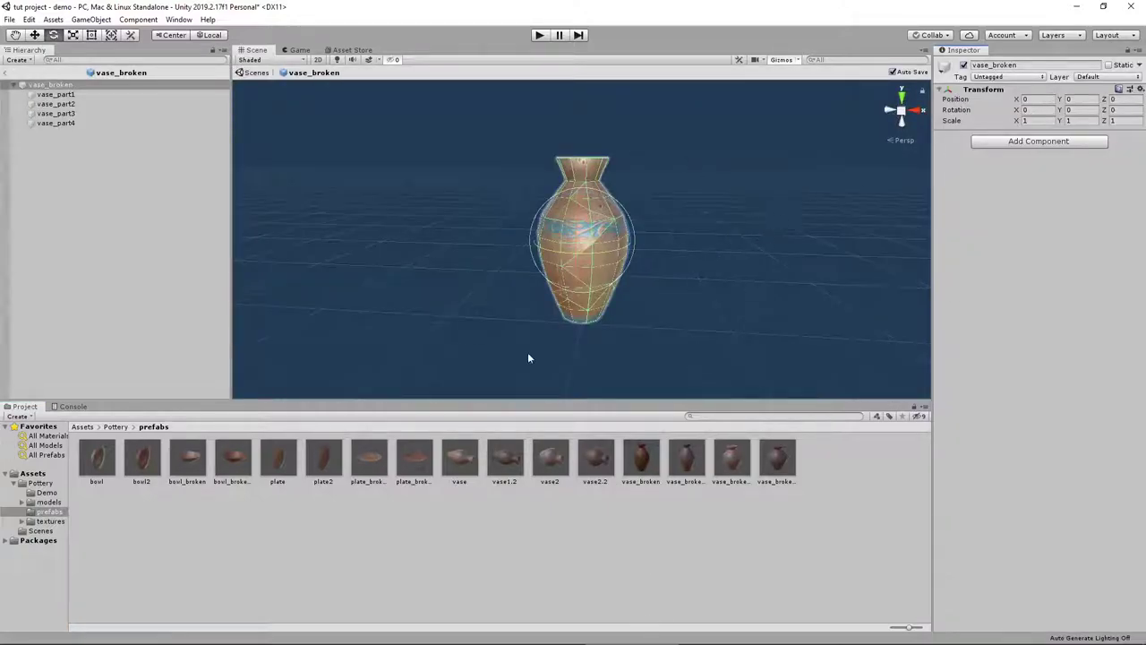
pyautogui.click(55, 93)
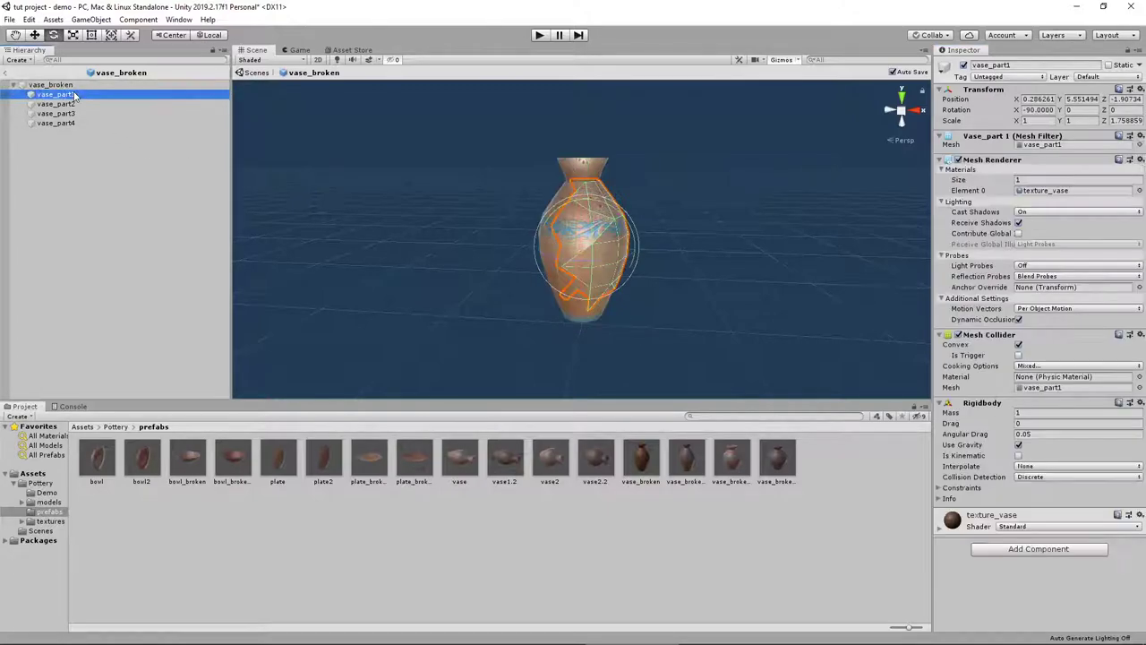
pyautogui.click(56, 113)
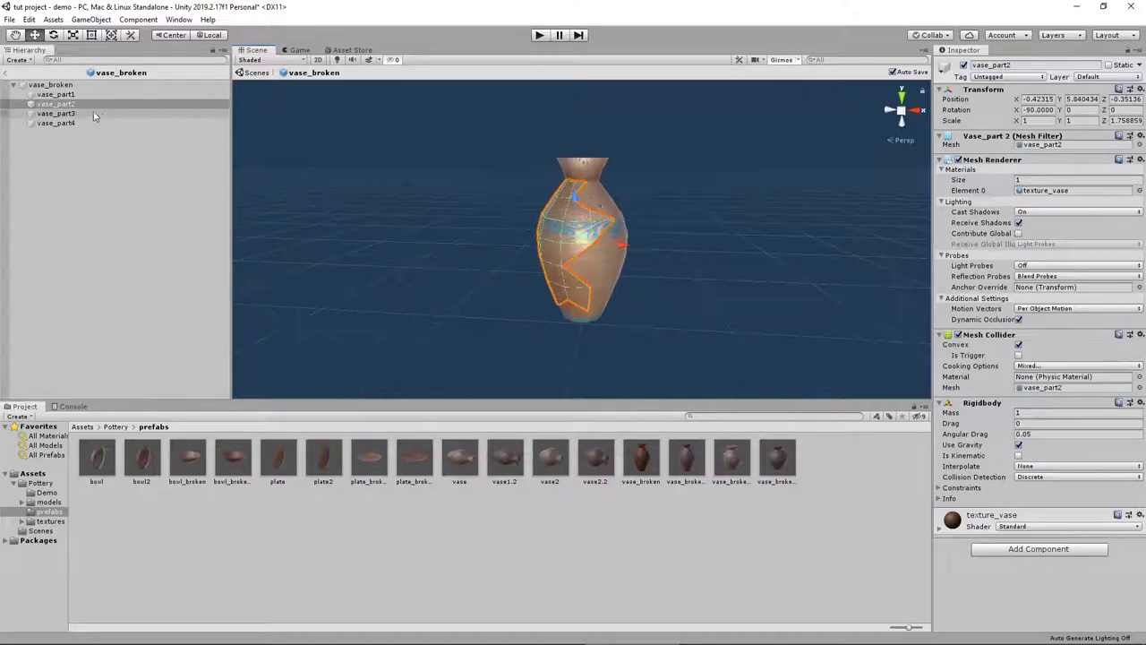
pyautogui.click(55, 93)
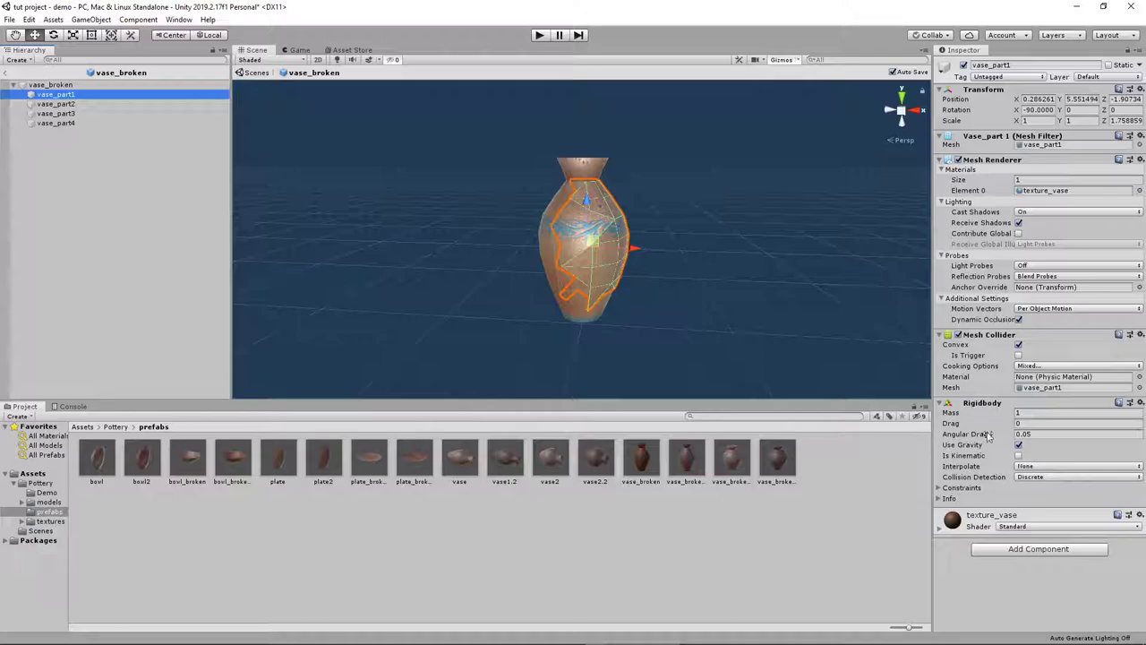
pyautogui.moveTo(1046, 362)
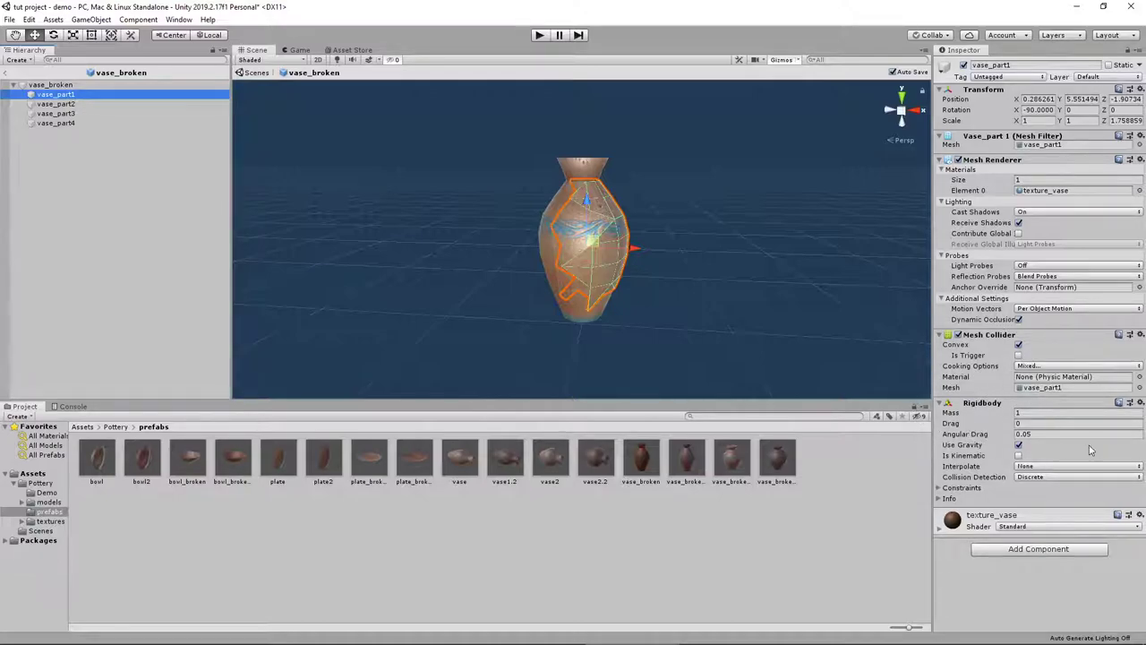
pyautogui.click(57, 113)
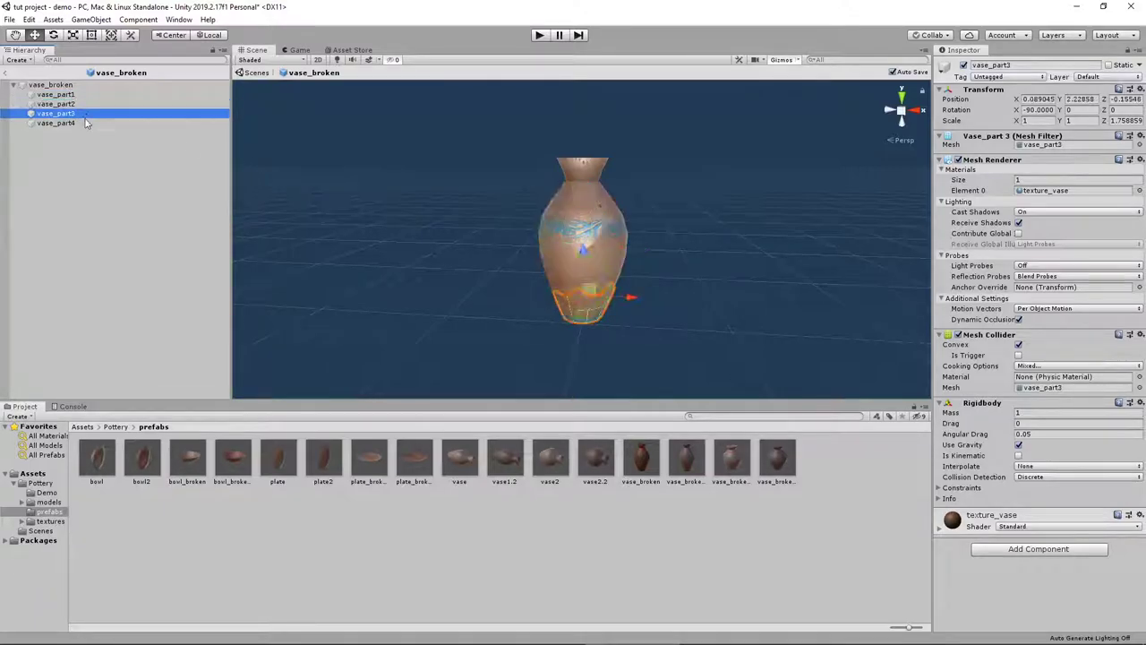
pyautogui.click(55, 114)
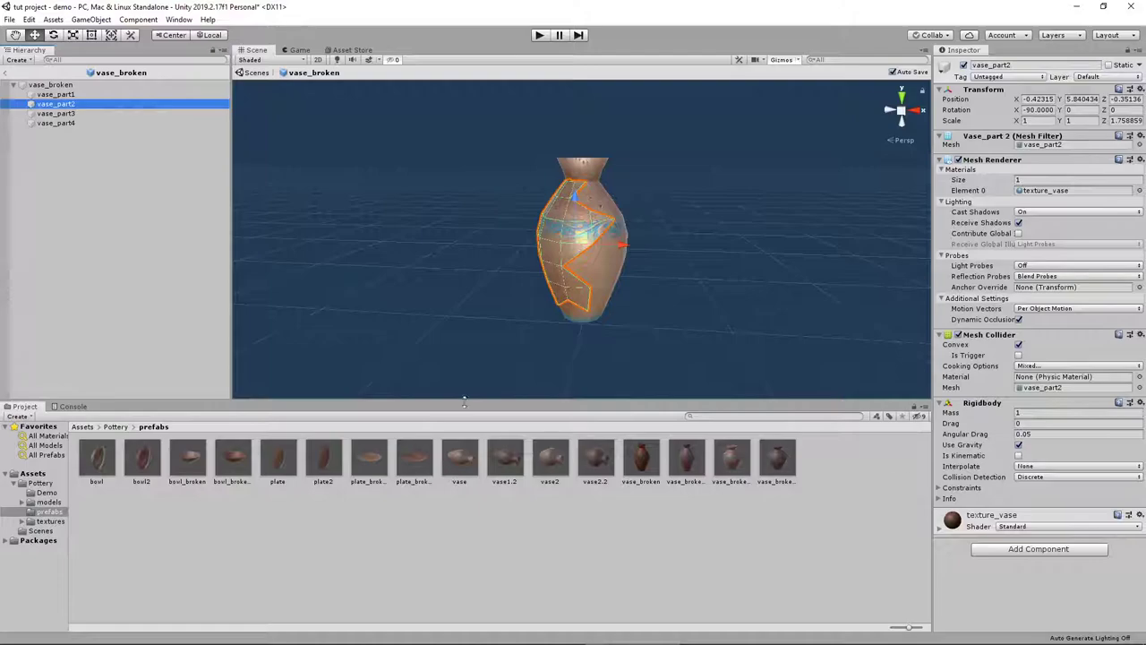
pyautogui.moveTo(849, 487)
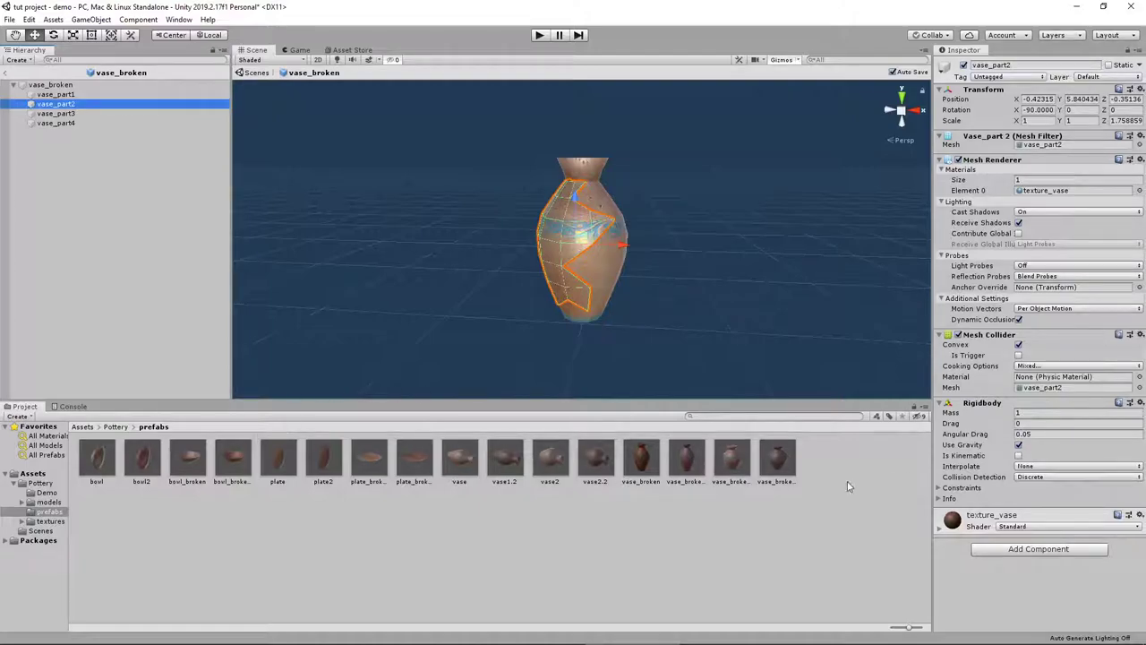
pyautogui.moveTo(690, 319)
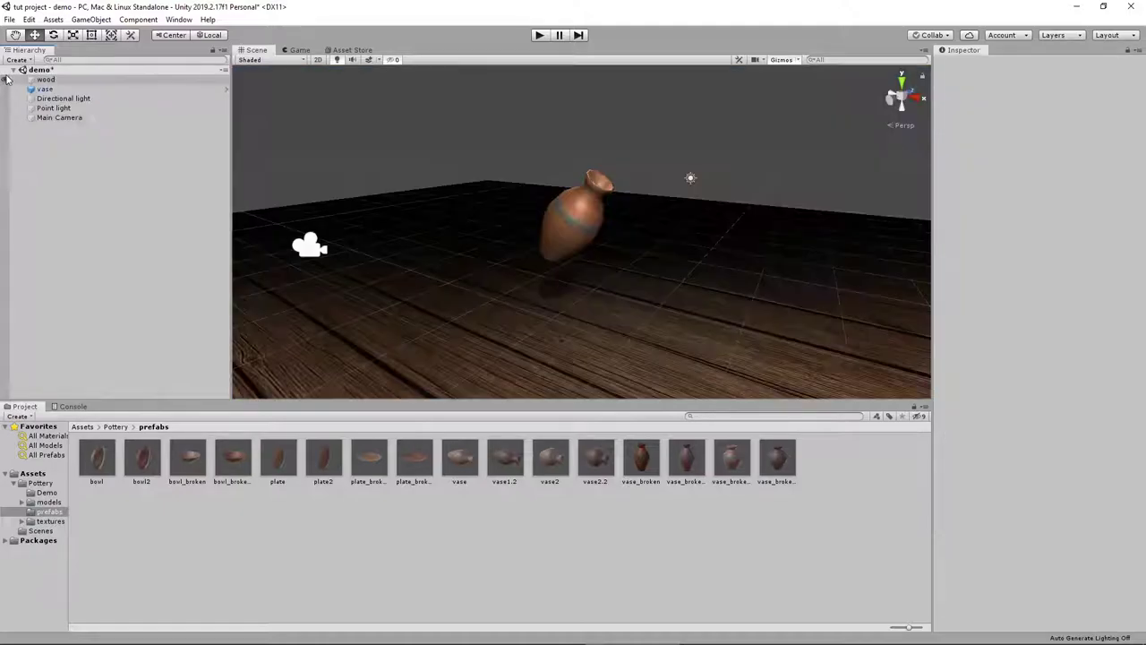
# - Select the vase_broken prefab and open it for editing with its fragment pieces listed
pyautogui.click(641, 458)
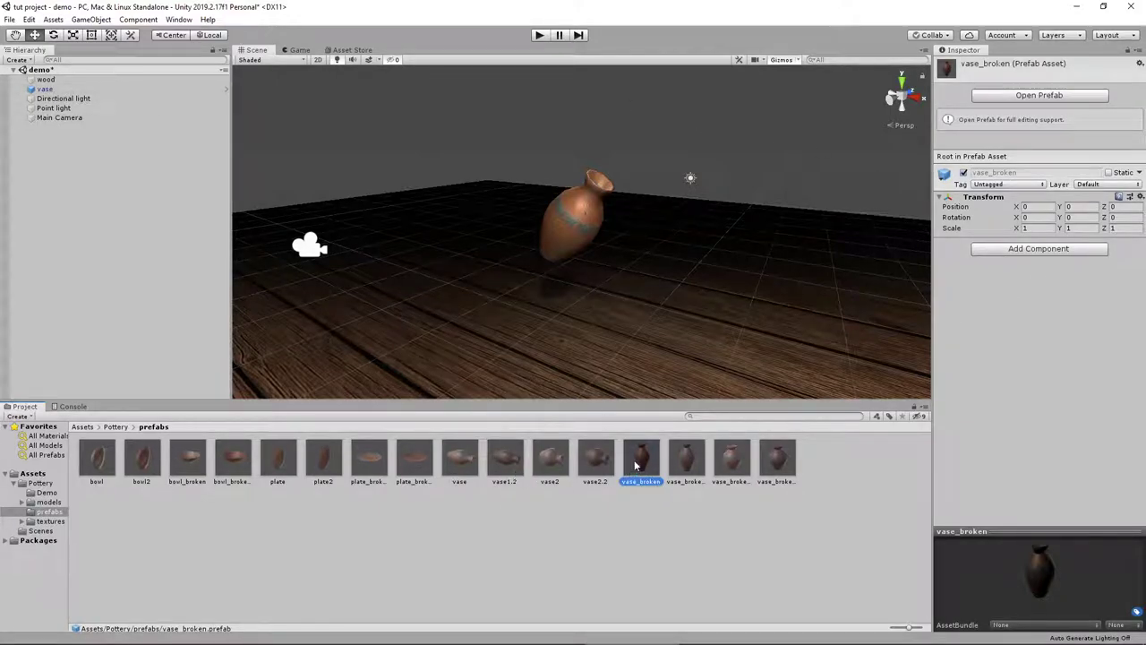
pyautogui.moveTo(648, 426)
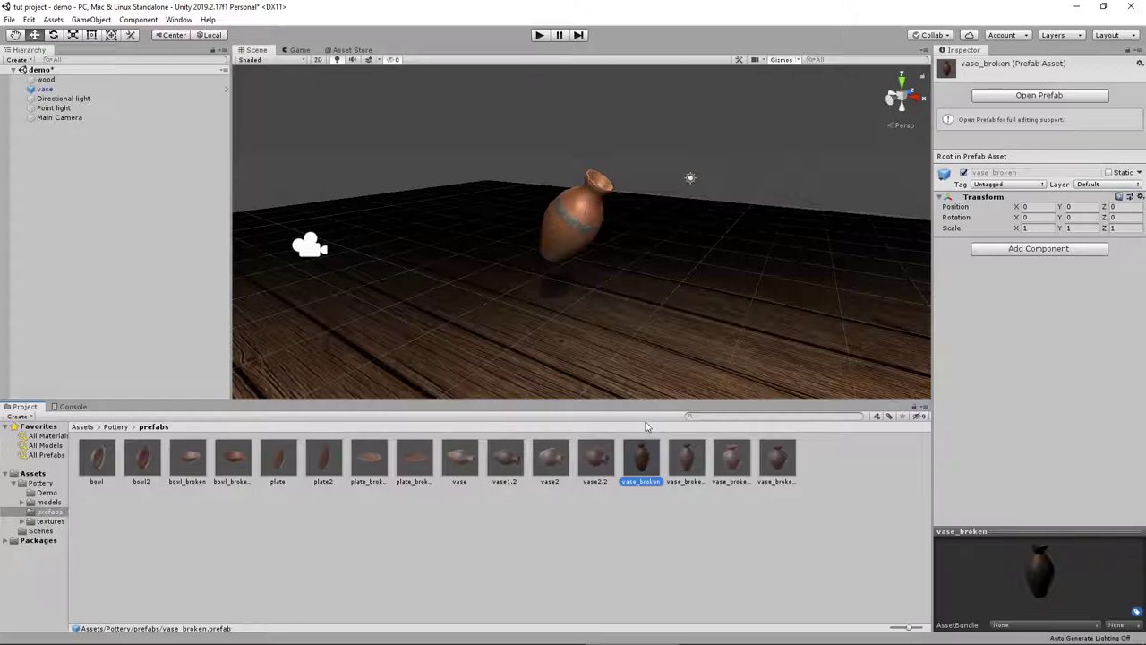
pyautogui.moveTo(573, 230)
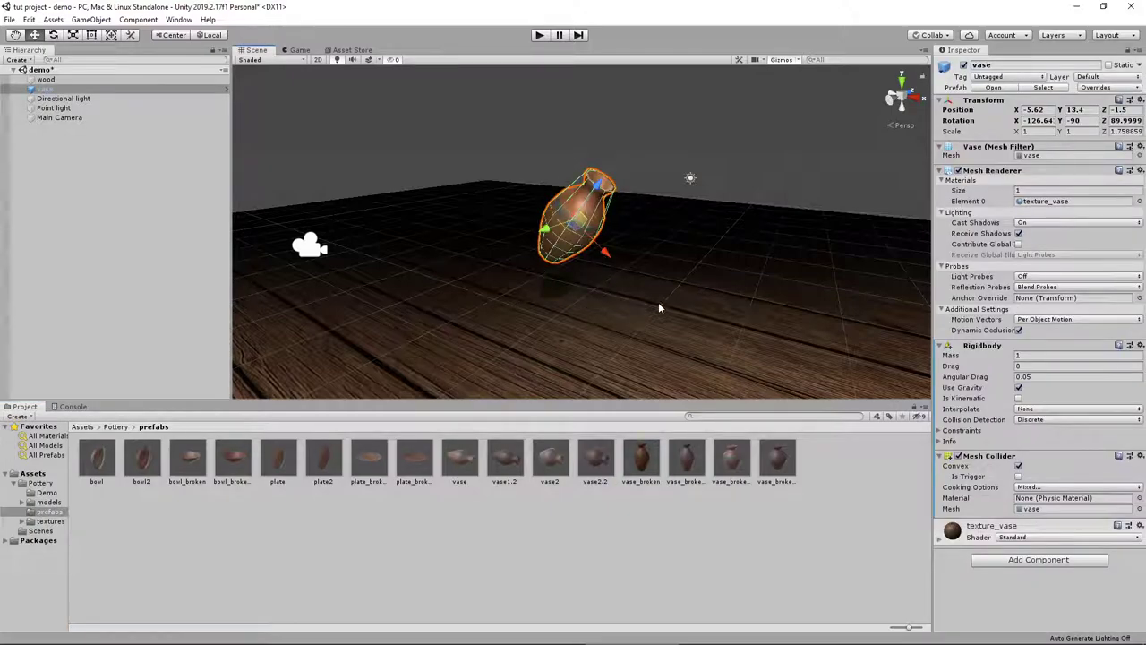
pyautogui.moveTo(673, 268)
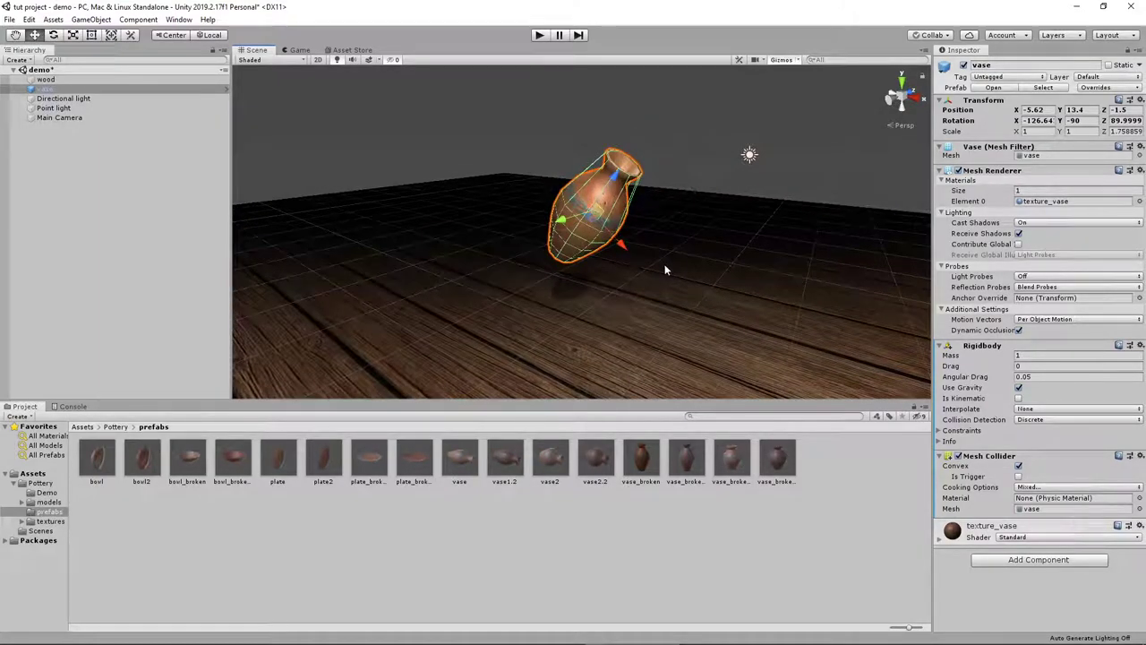
pyautogui.click(641, 459)
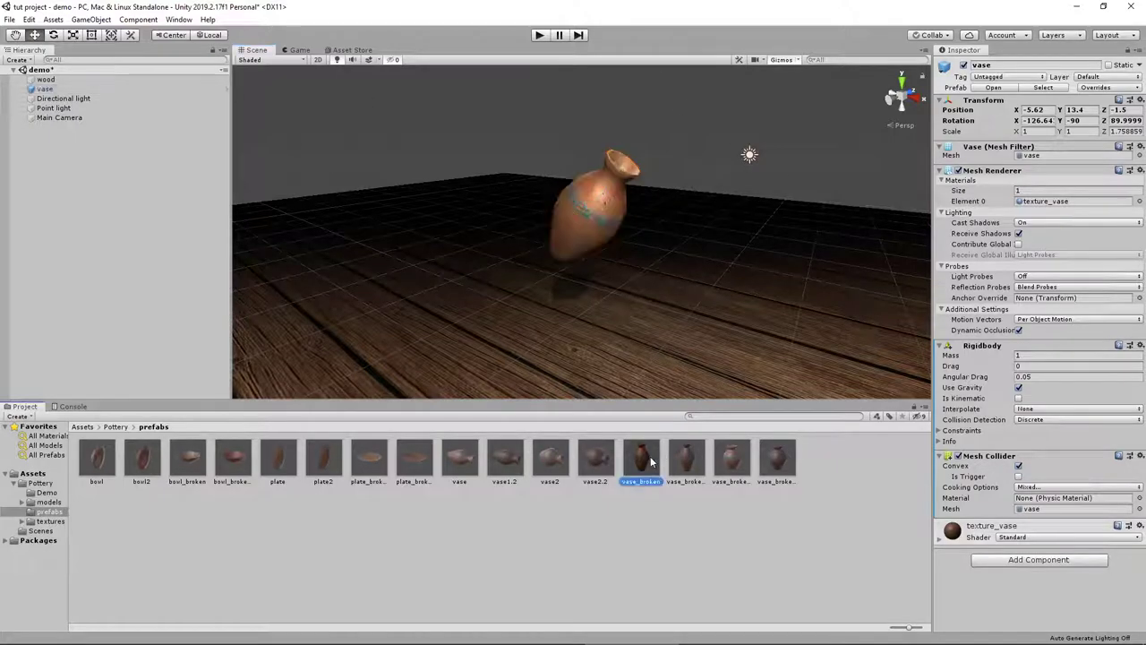
pyautogui.click(641, 458)
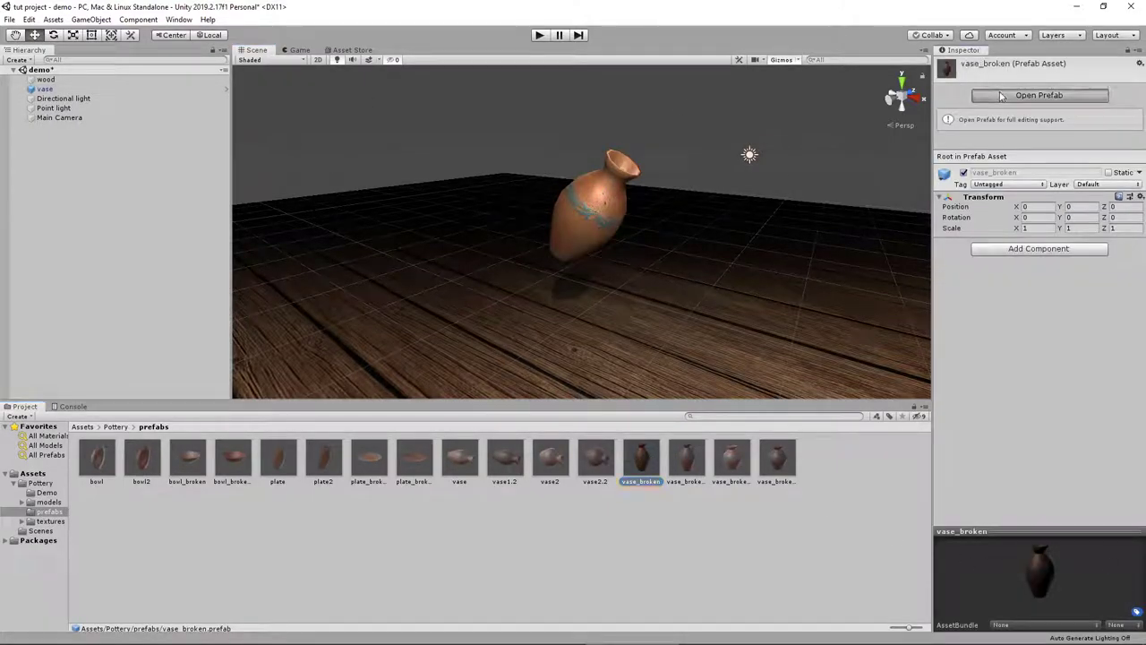
pyautogui.click(1039, 95)
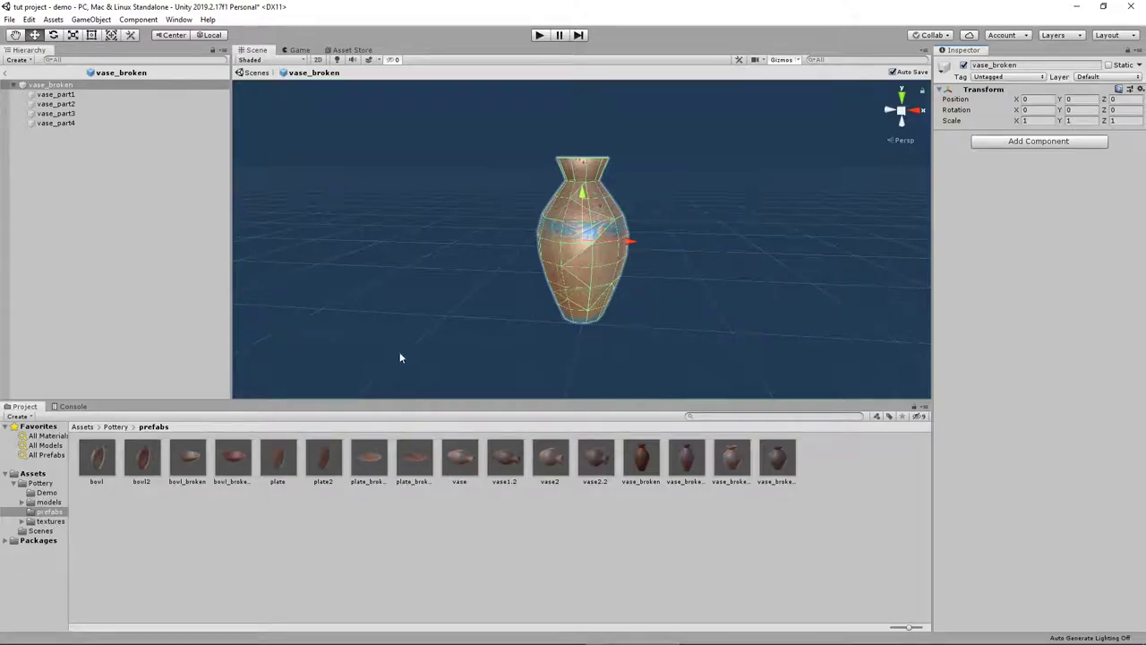
pyautogui.moveTo(728, 341)
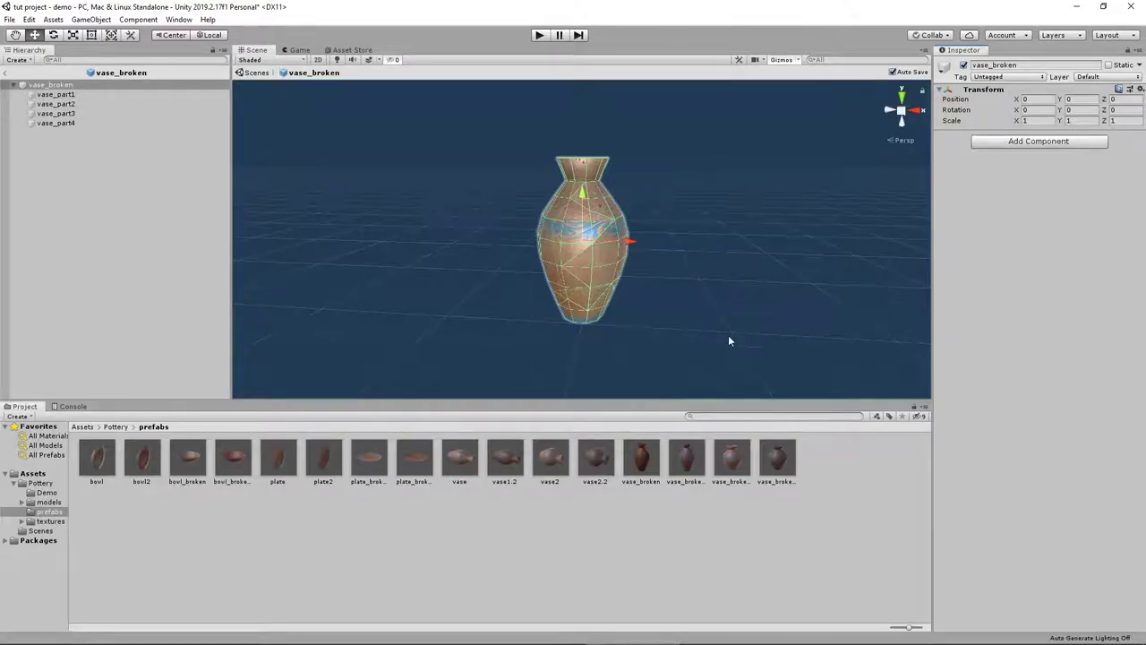
pyautogui.moveTo(34, 74)
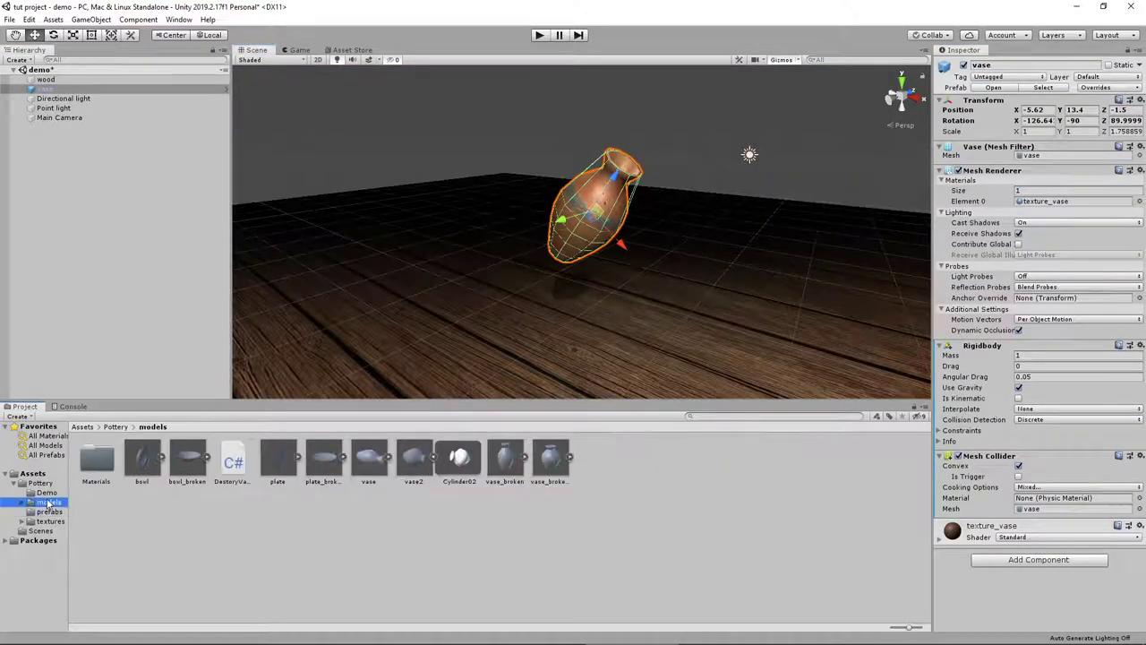
pyautogui.click(233, 458)
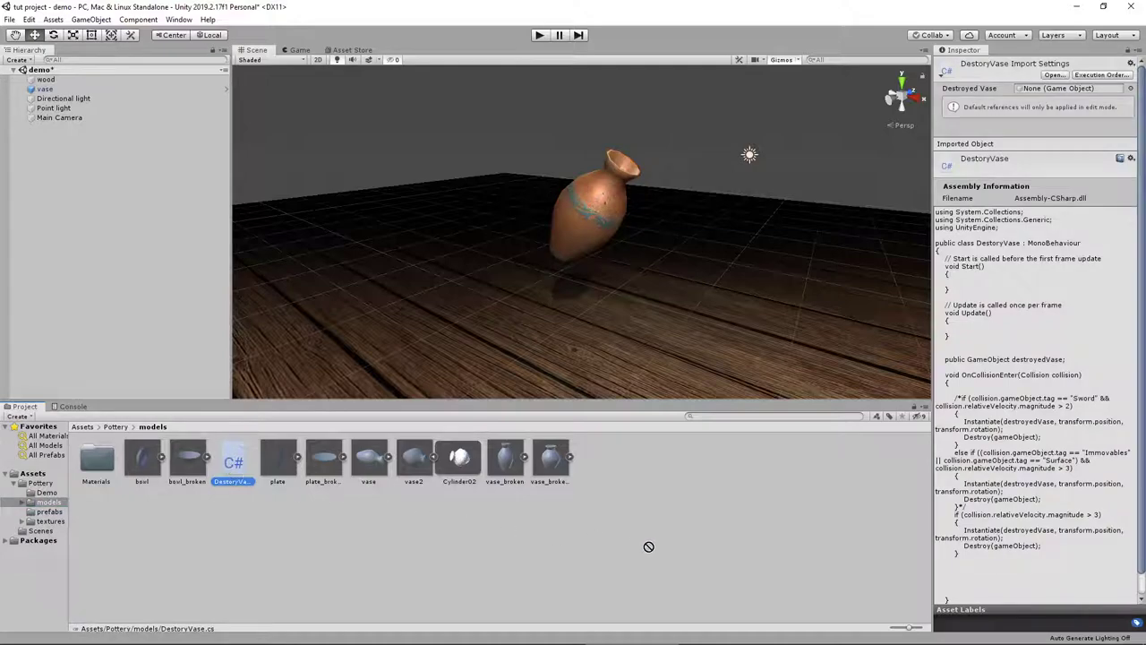
pyautogui.moveTo(903, 290)
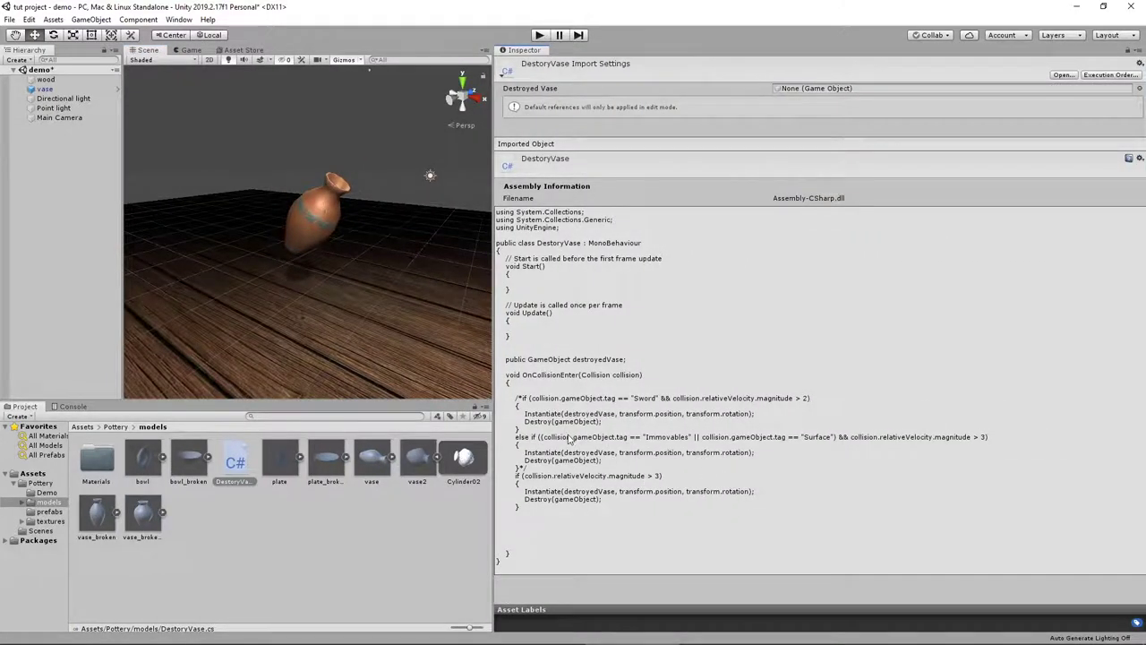
pyautogui.moveTo(589, 528)
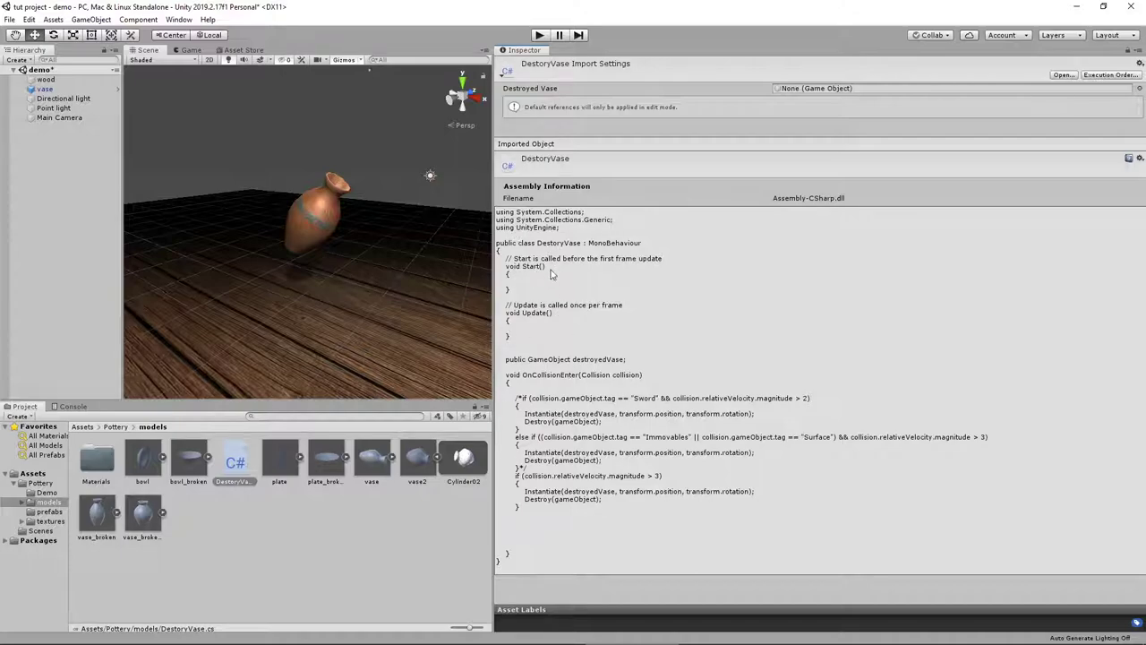
pyautogui.moveTo(566, 383)
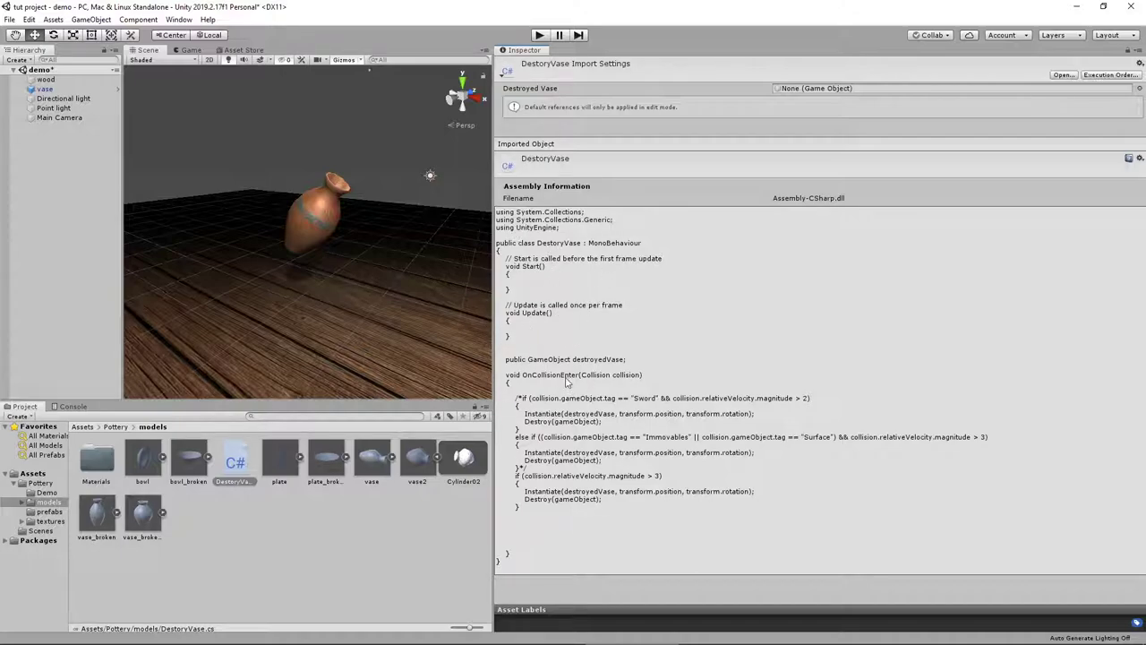
pyautogui.moveTo(546, 375)
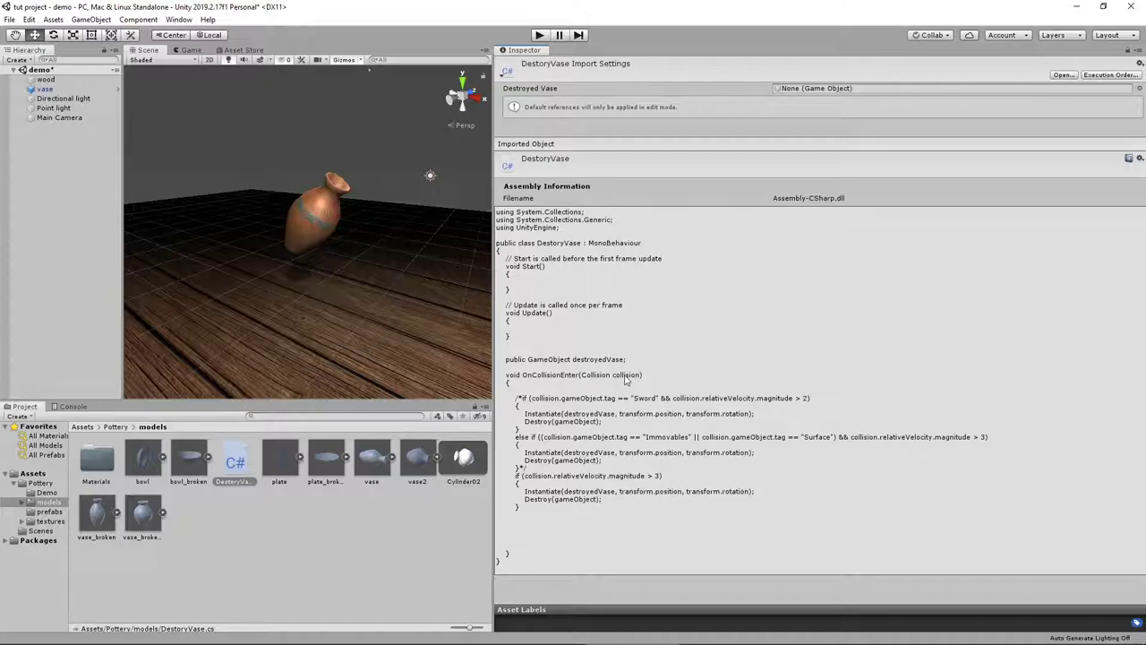
pyautogui.moveTo(527, 431)
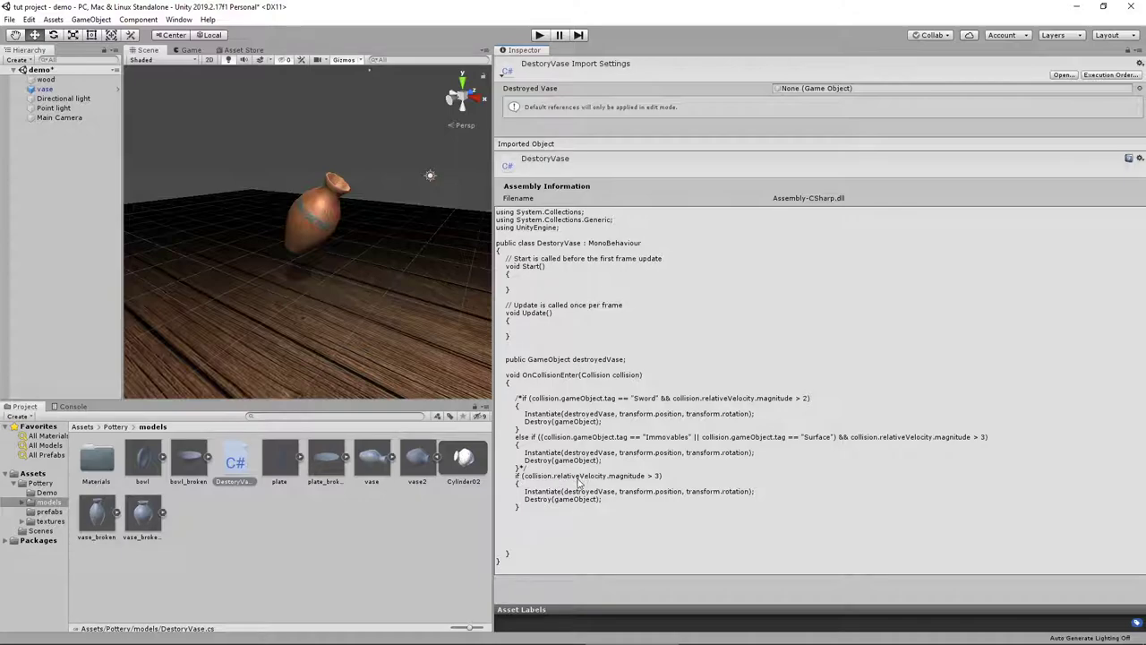
pyautogui.moveTo(636, 488)
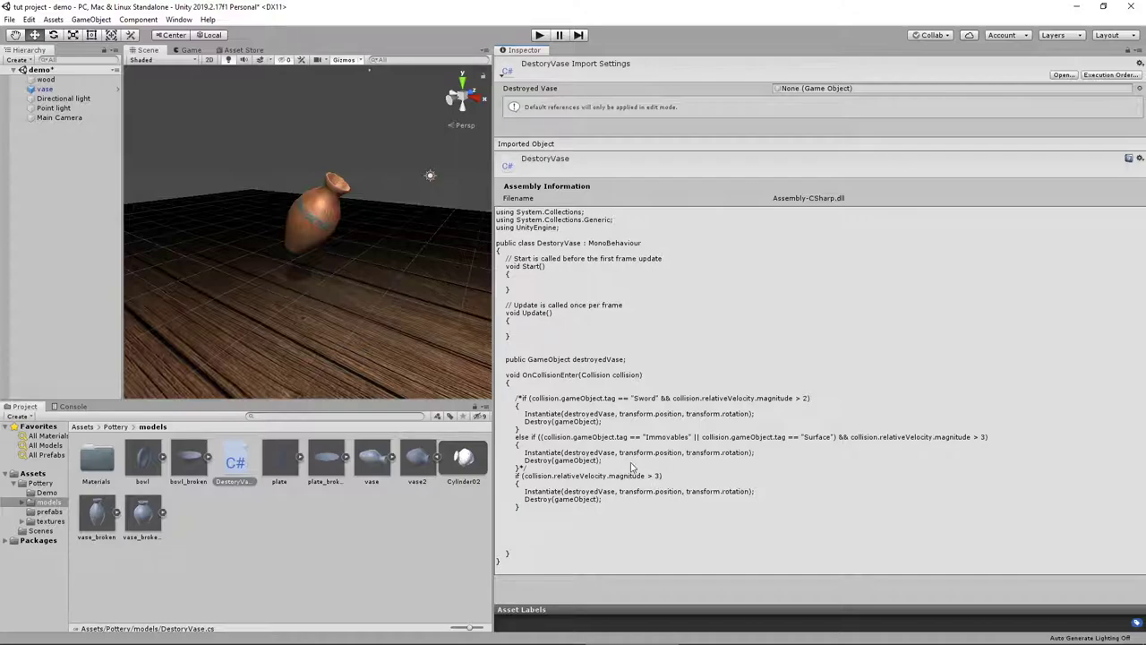
pyautogui.moveTo(671, 480)
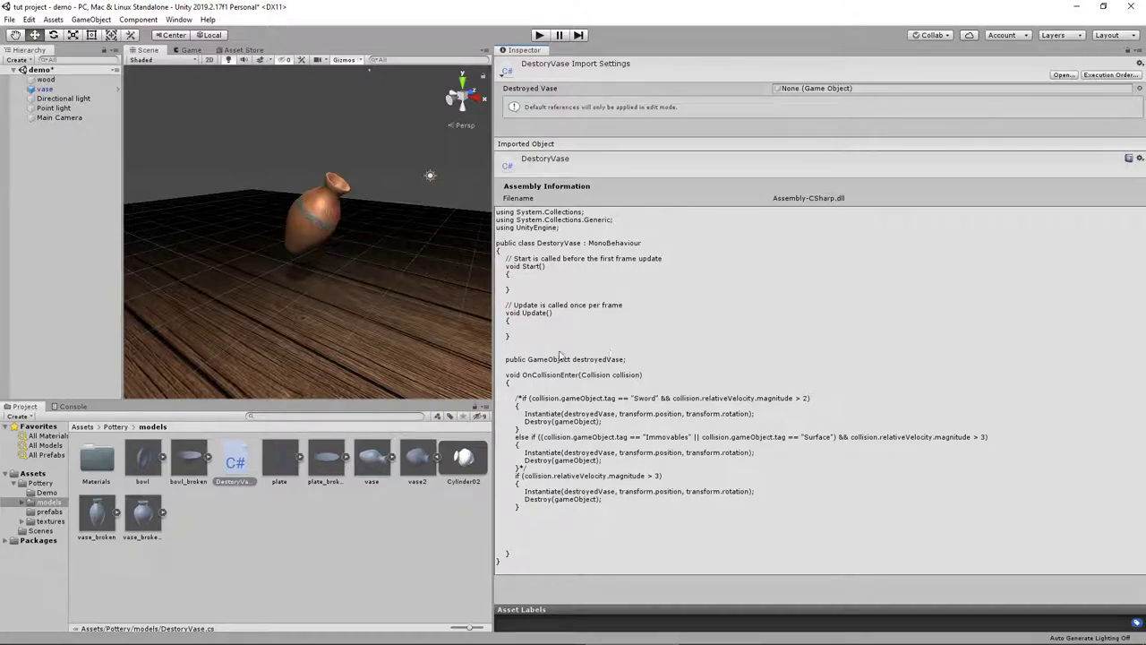
pyautogui.moveTo(666, 505)
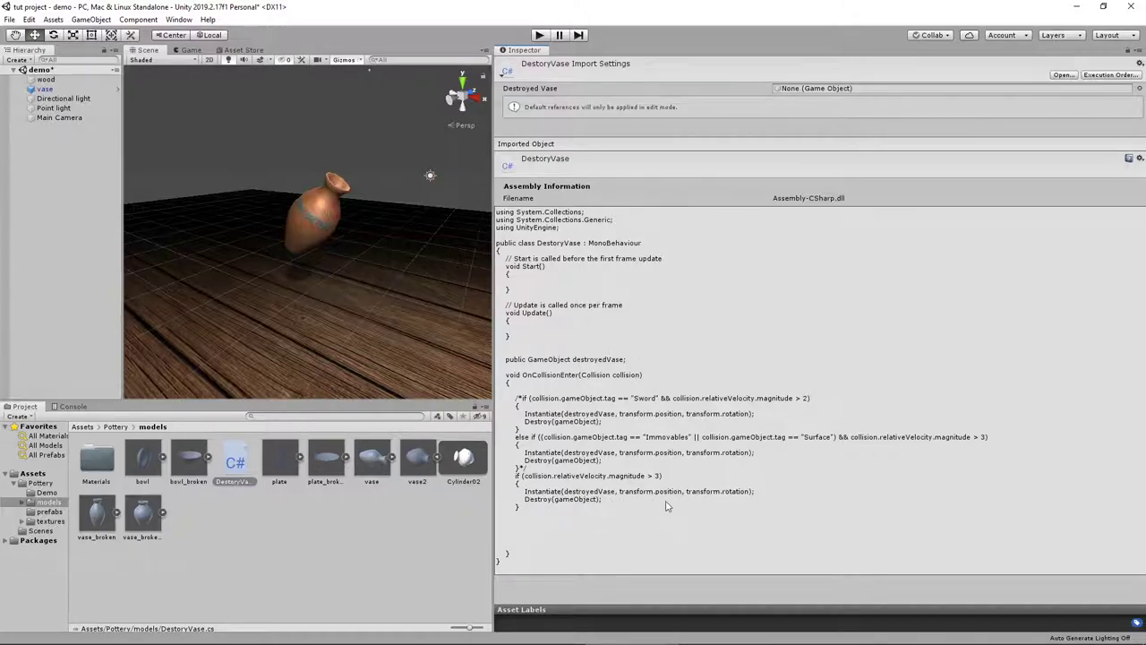
pyautogui.moveTo(607, 491)
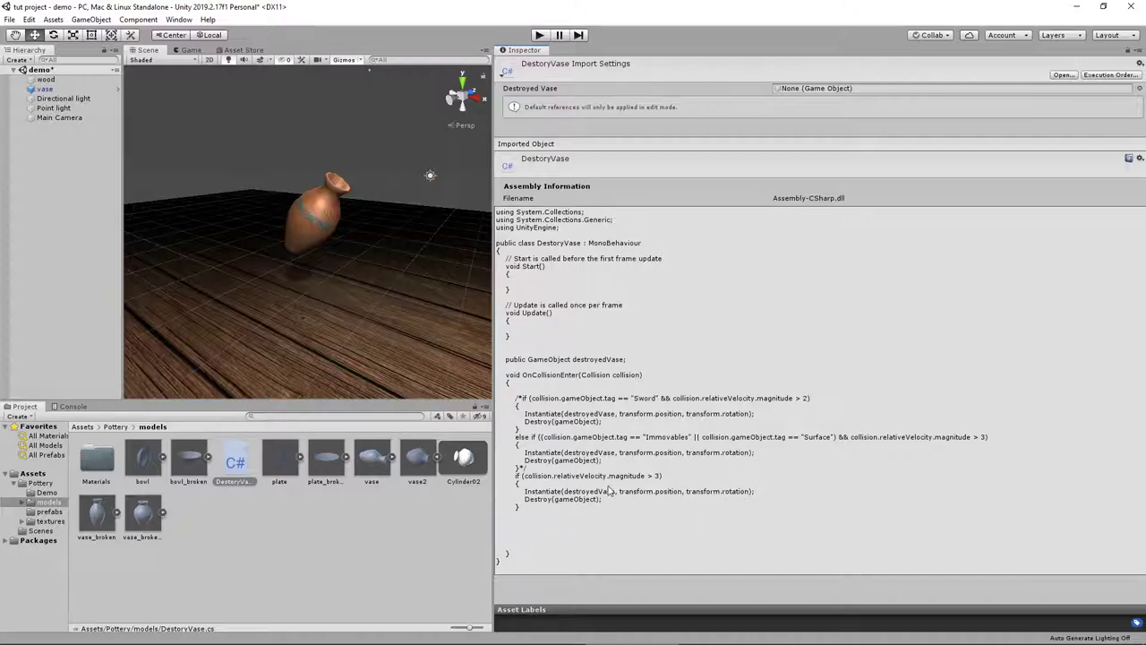
pyautogui.moveTo(388, 132)
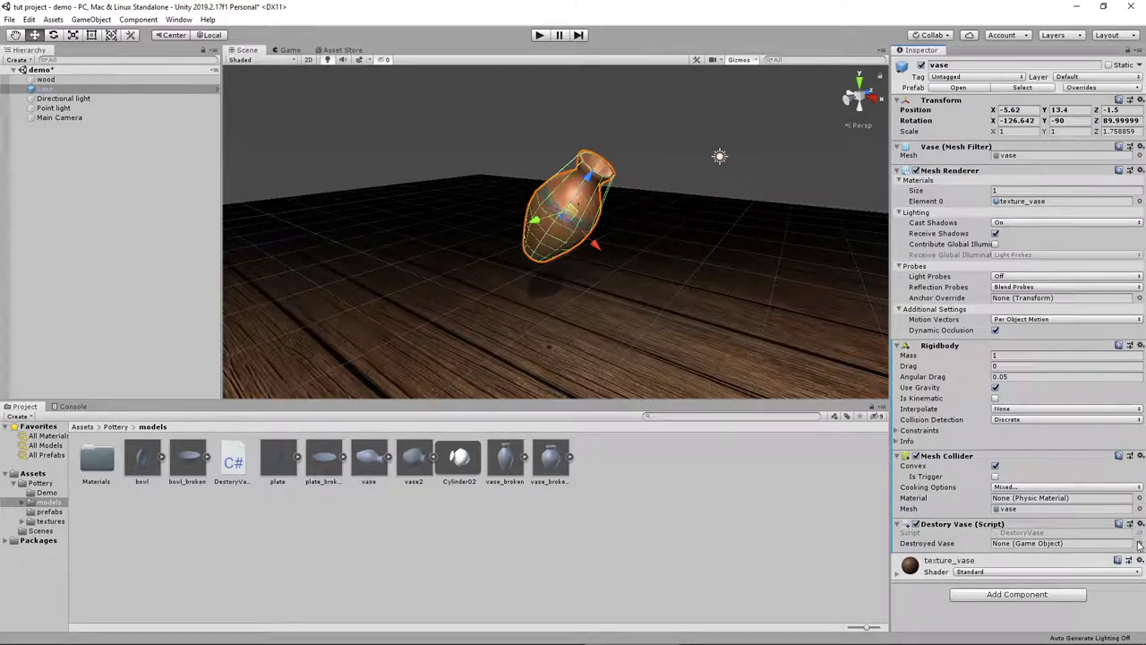
# - Assign vase_broken as the Destroyed Vase and locate the DestroyVase script asset
pyautogui.click(1139, 544)
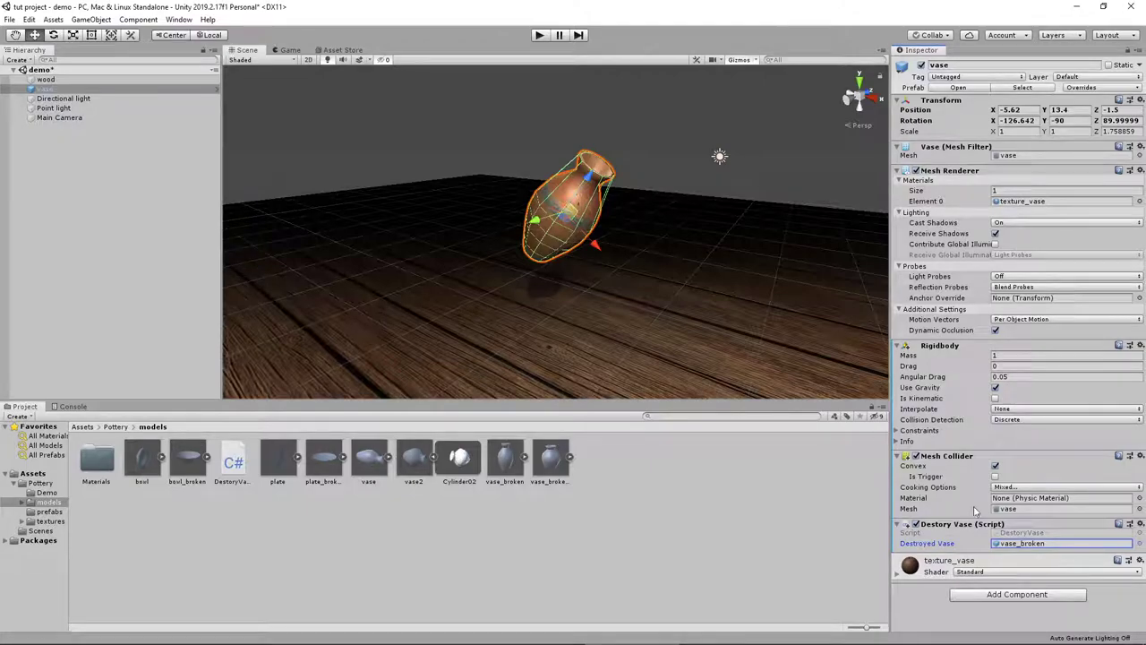
pyautogui.click(233, 459)
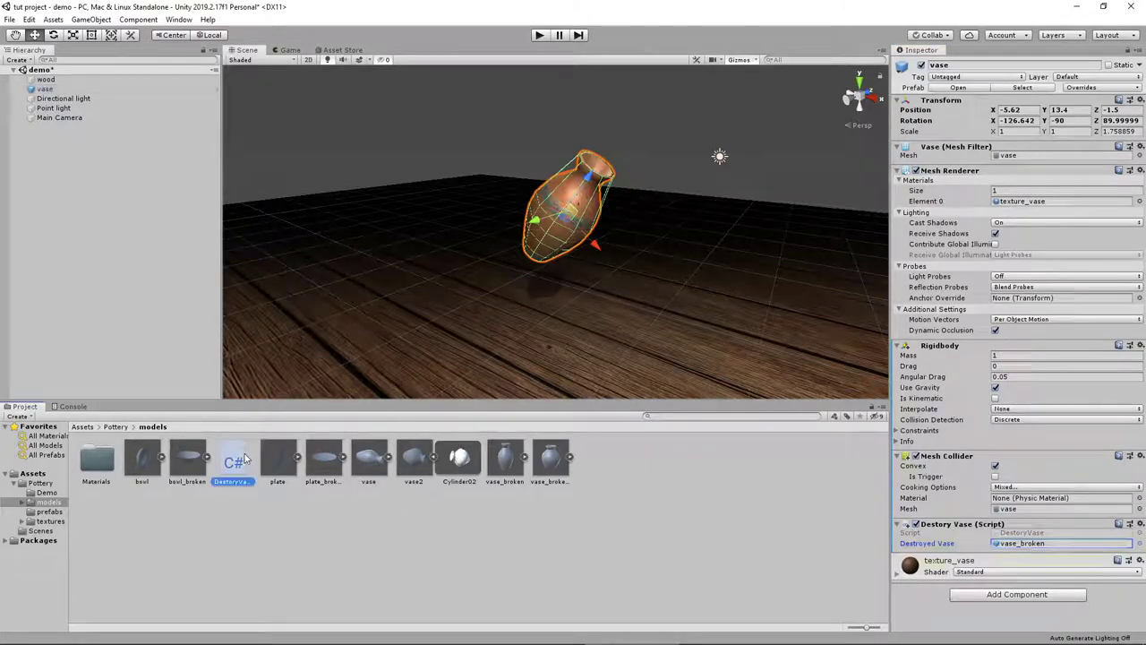
pyautogui.click(233, 458)
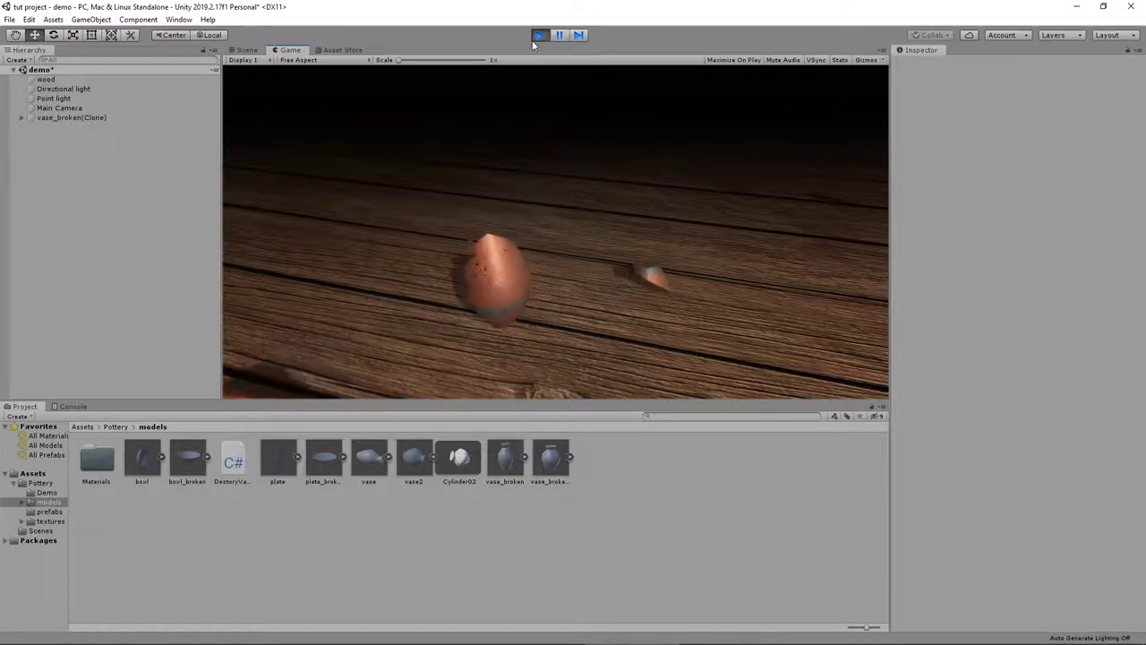
# - Test-run the scene twice to watch the vase shatter, then list the prefabs folder
pyautogui.click(539, 36)
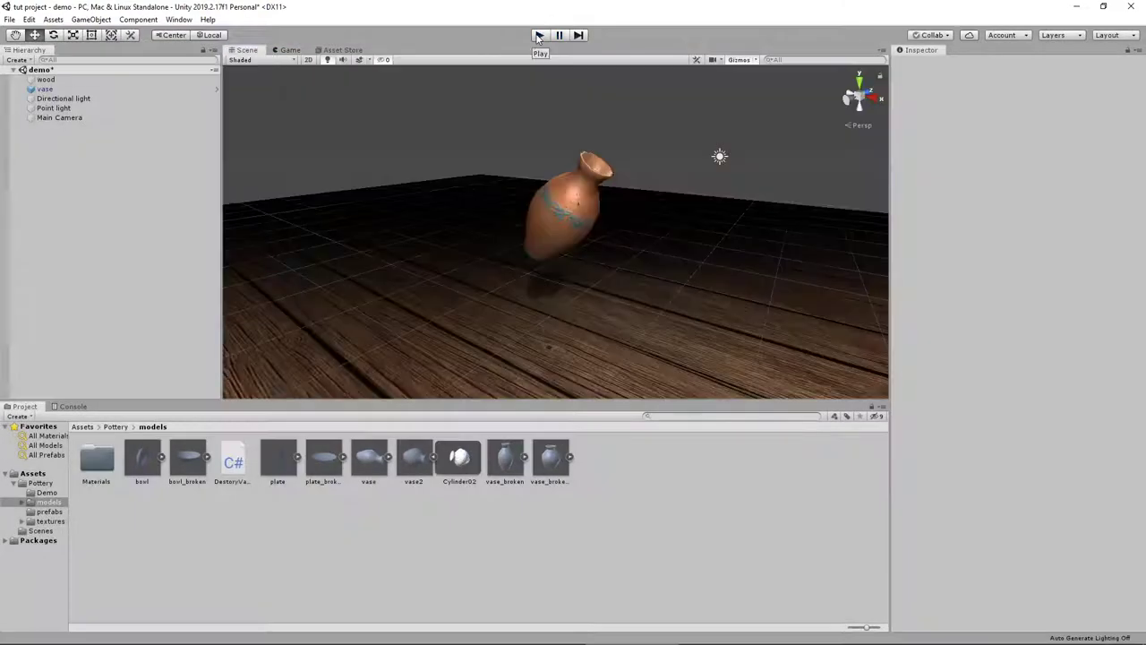
pyautogui.click(537, 36)
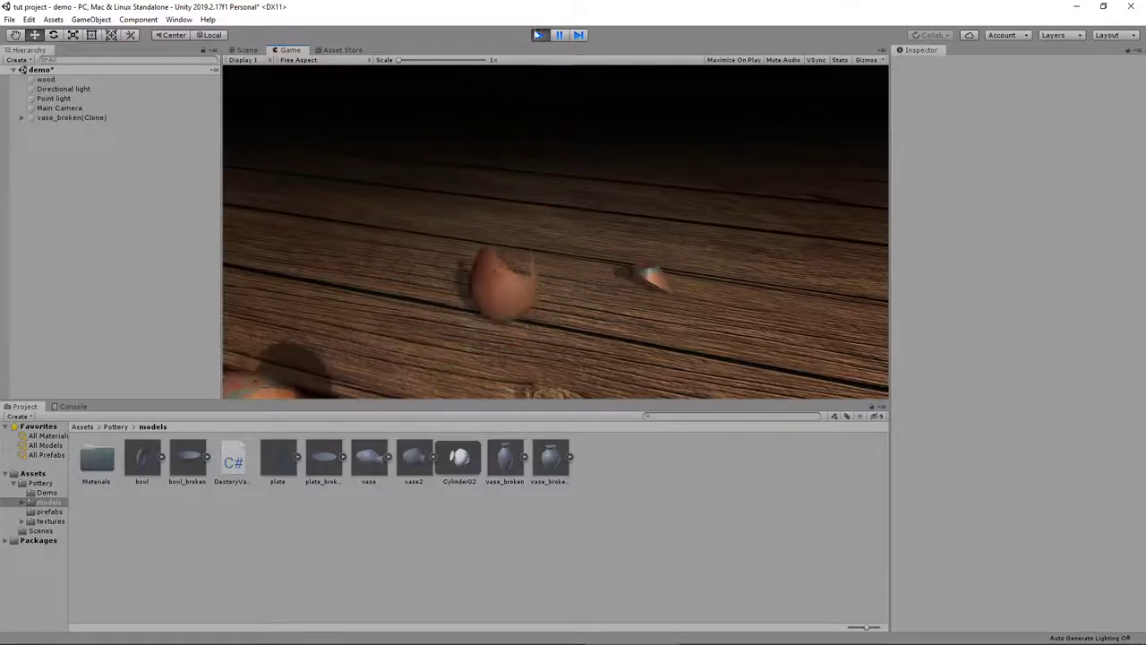
pyautogui.click(539, 36)
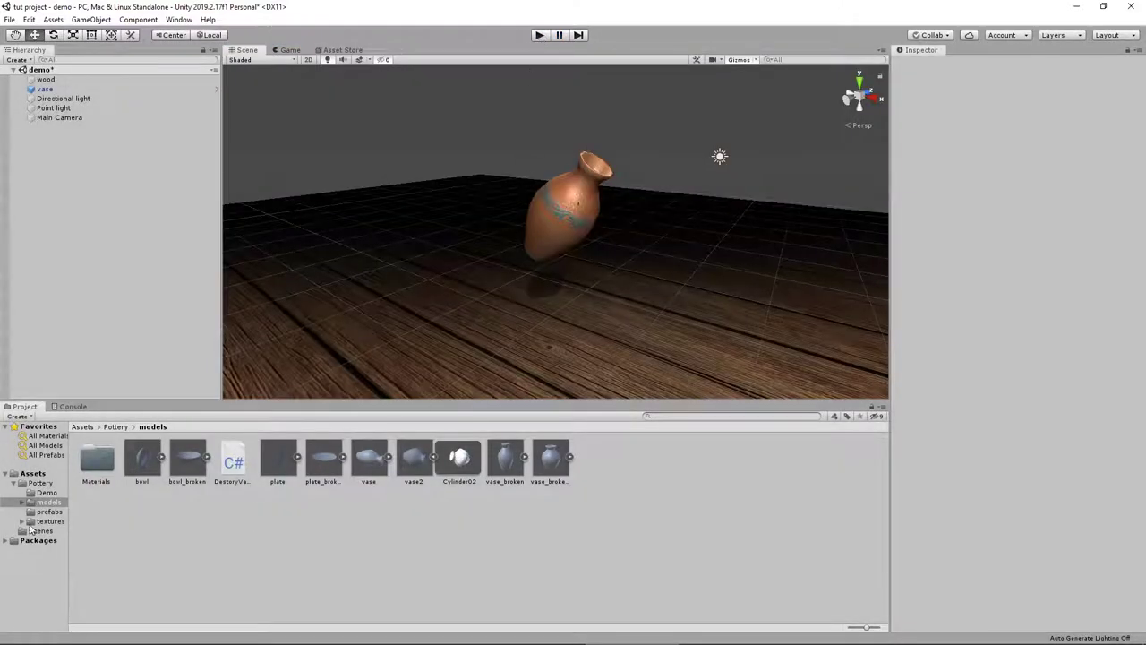
pyautogui.click(50, 512)
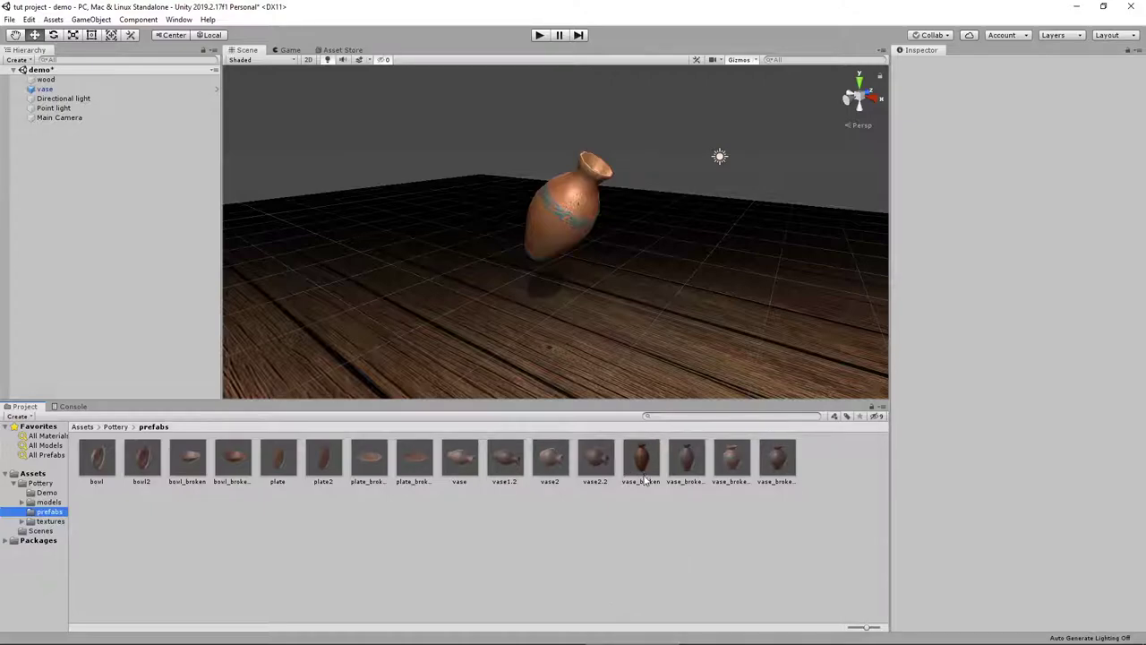
# - Review the DestroyVase script's code from the models folder
pyautogui.click(45, 89)
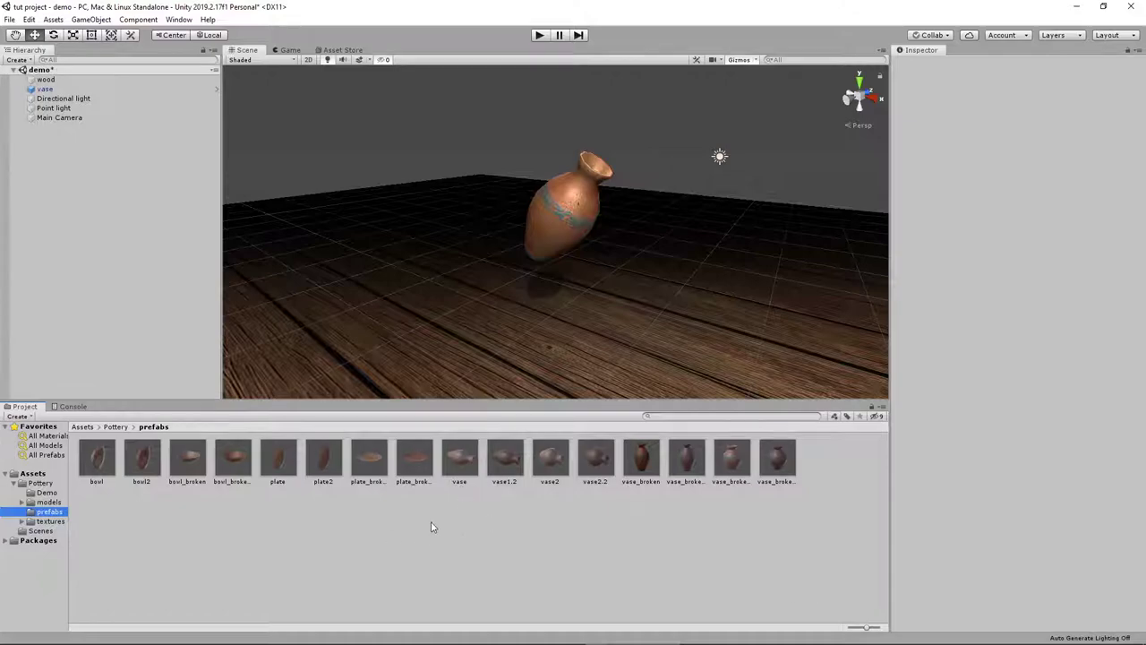
pyautogui.moveTo(546, 452)
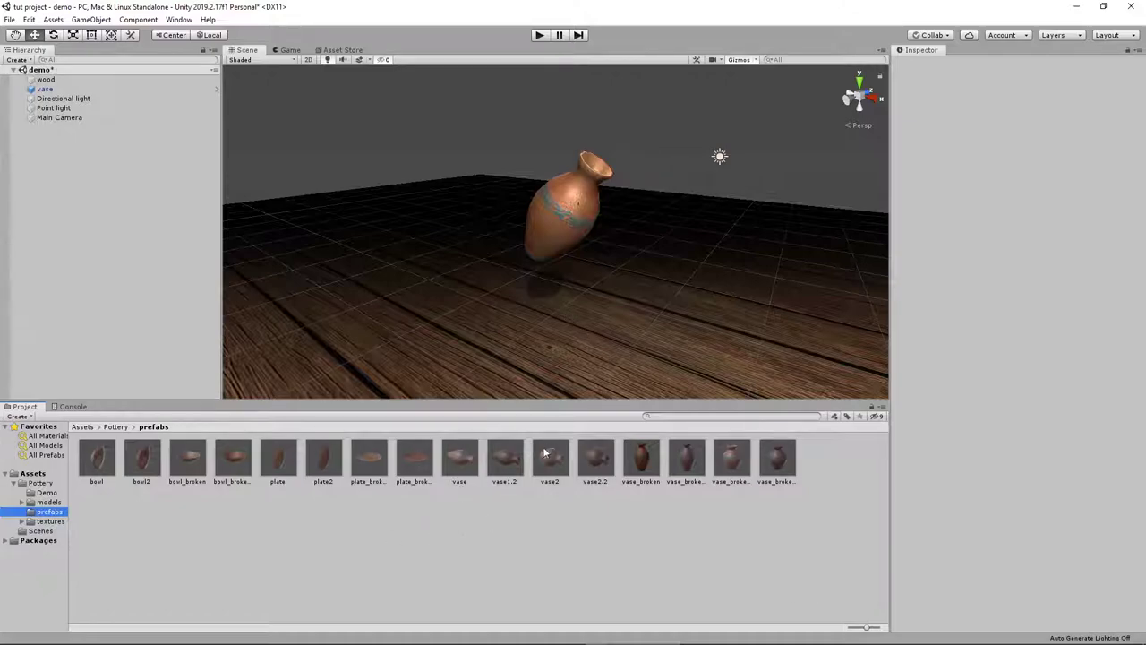
pyautogui.click(48, 502)
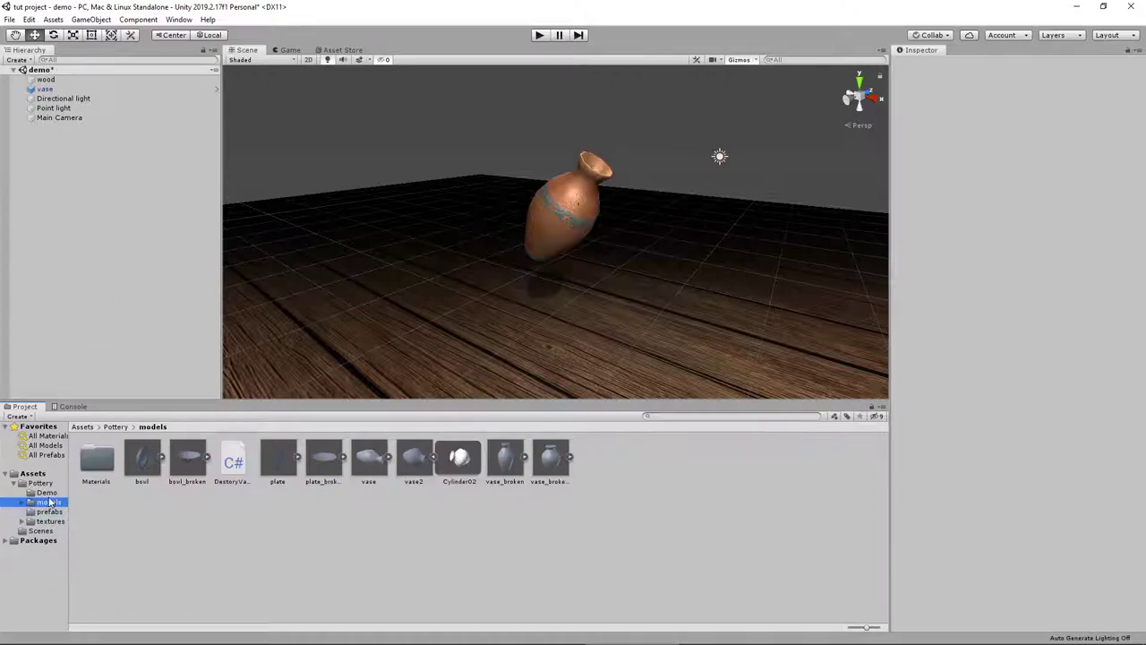
pyautogui.click(232, 458)
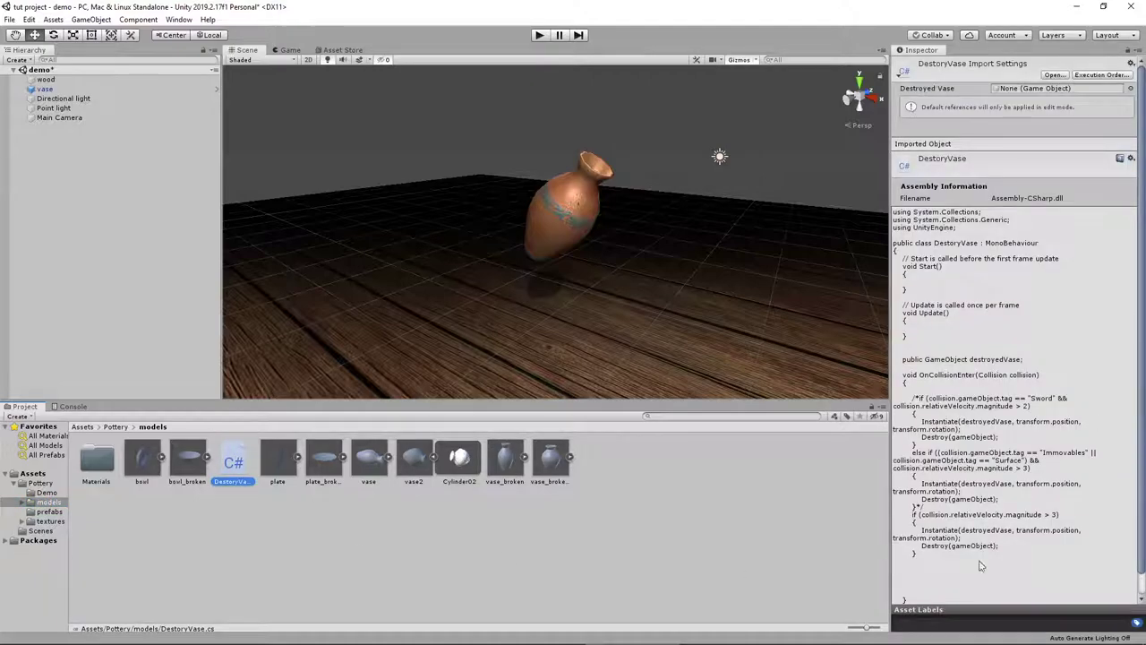
# - Browse prefabs and models folders, then show the vase's components with vase_broken assigned
pyautogui.click(50, 512)
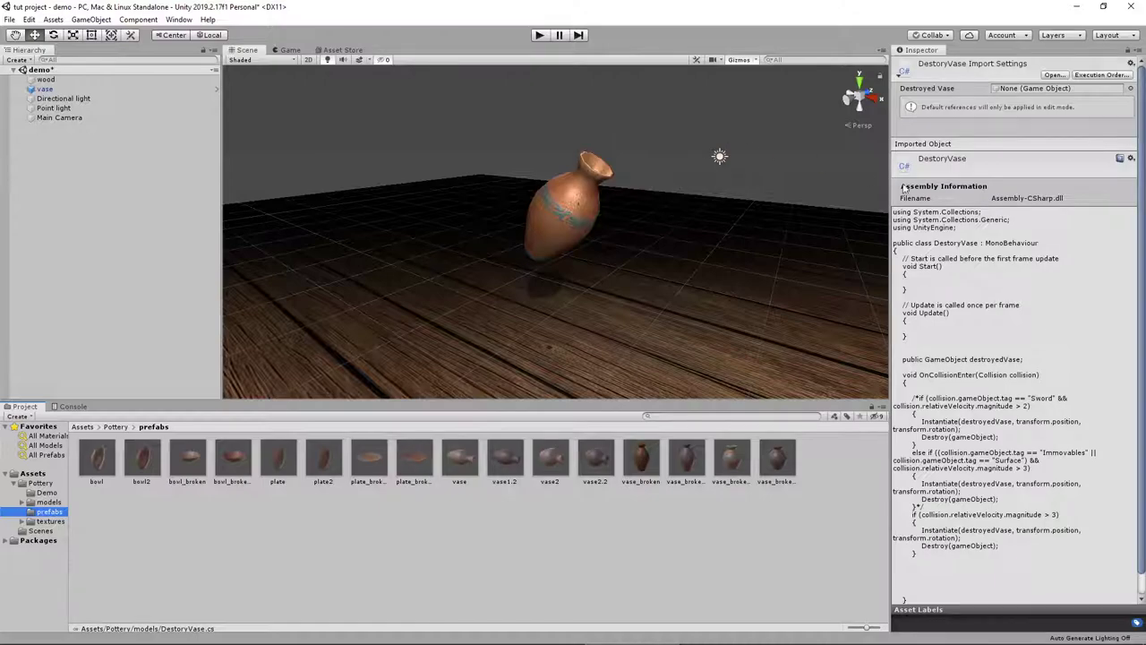
pyautogui.click(47, 501)
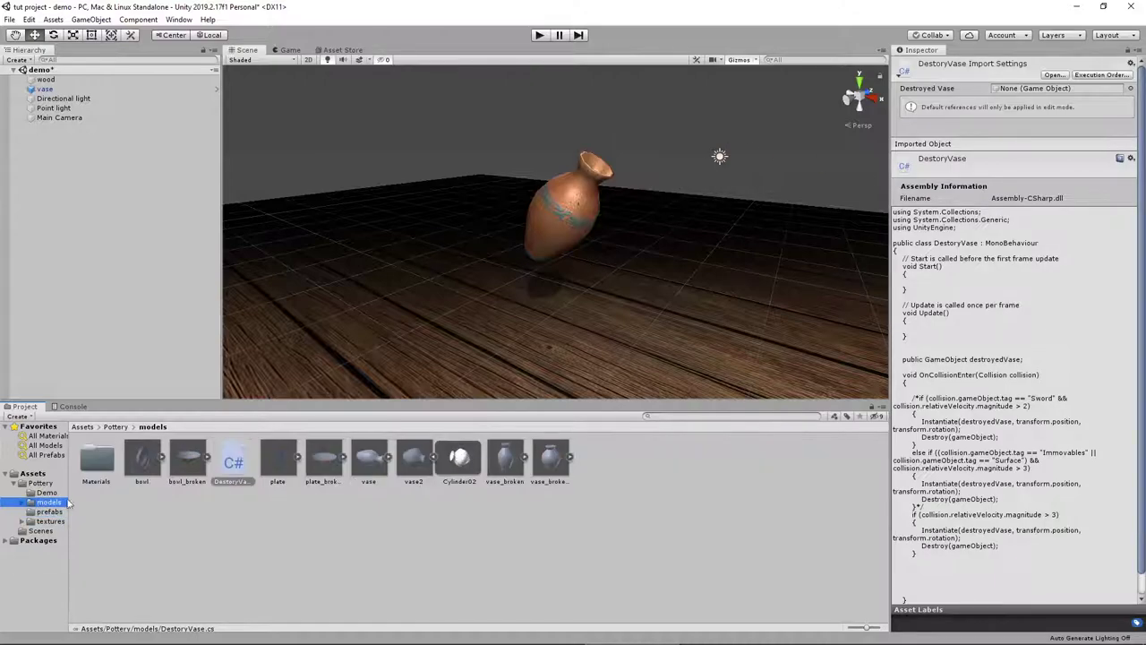
pyautogui.click(43, 89)
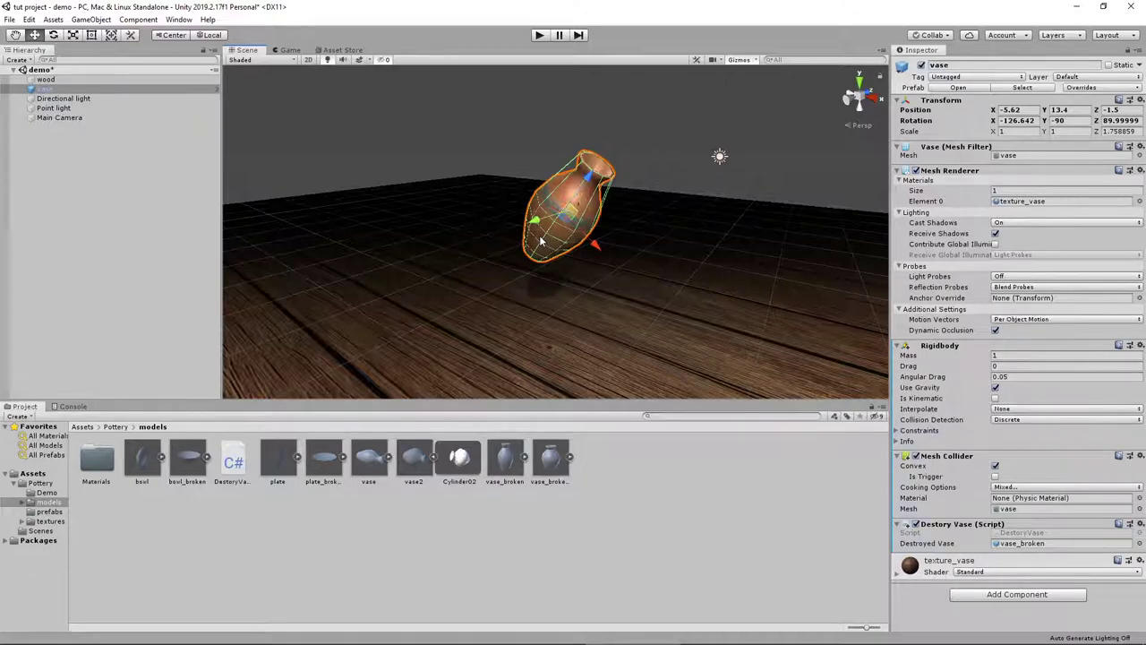
pyautogui.click(539, 36)
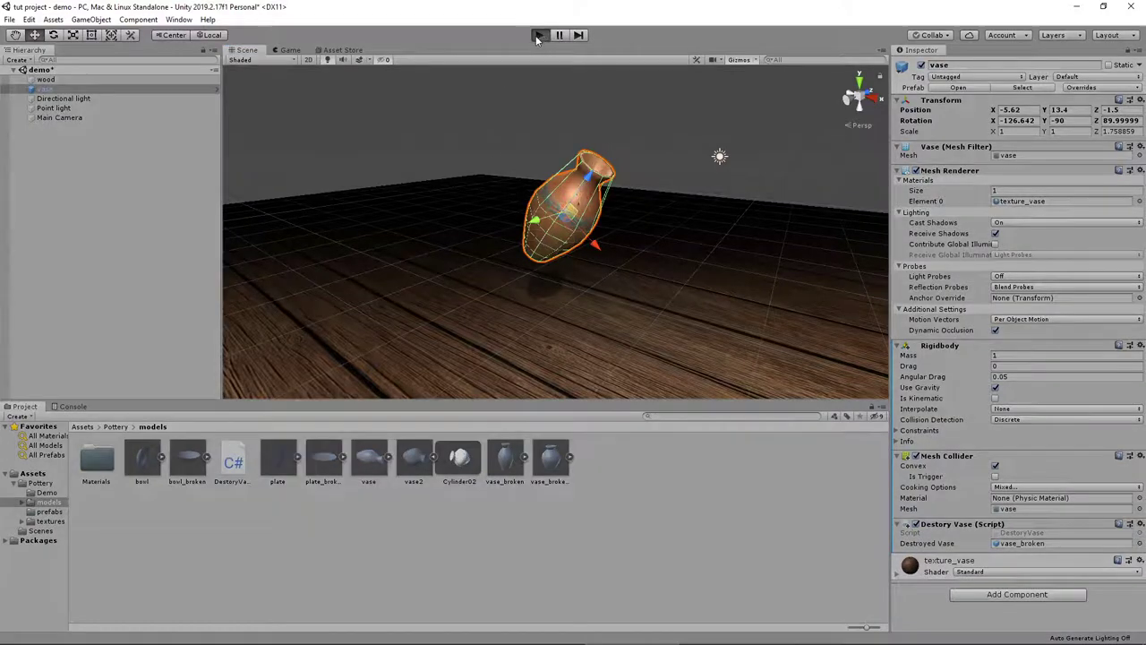
pyautogui.click(538, 36)
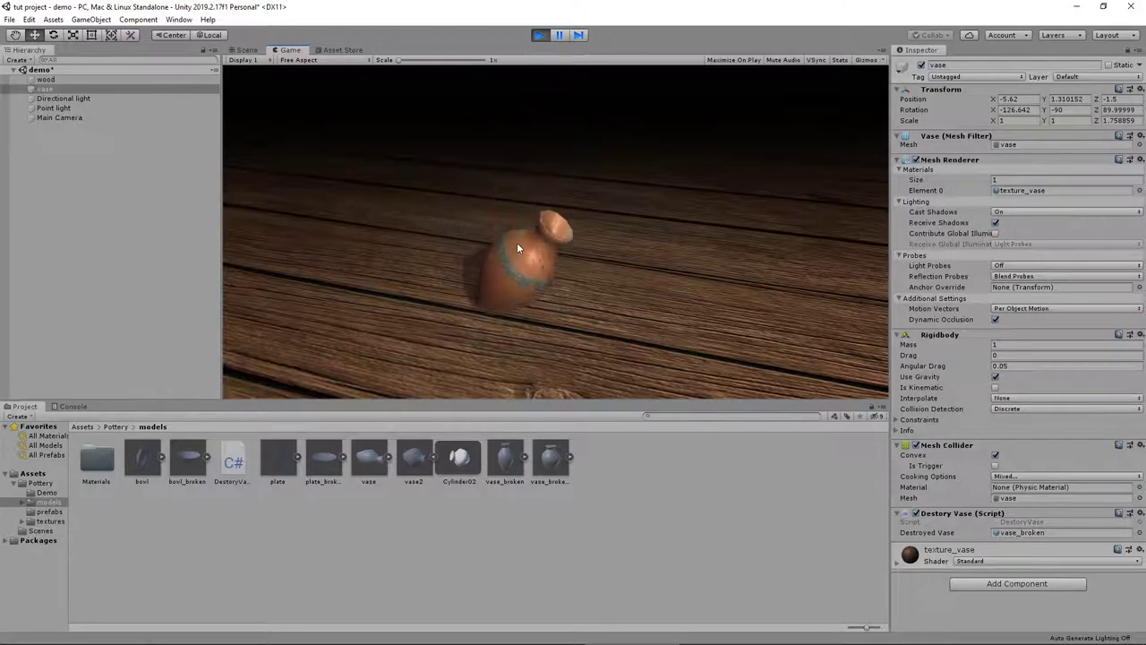
pyautogui.click(539, 36)
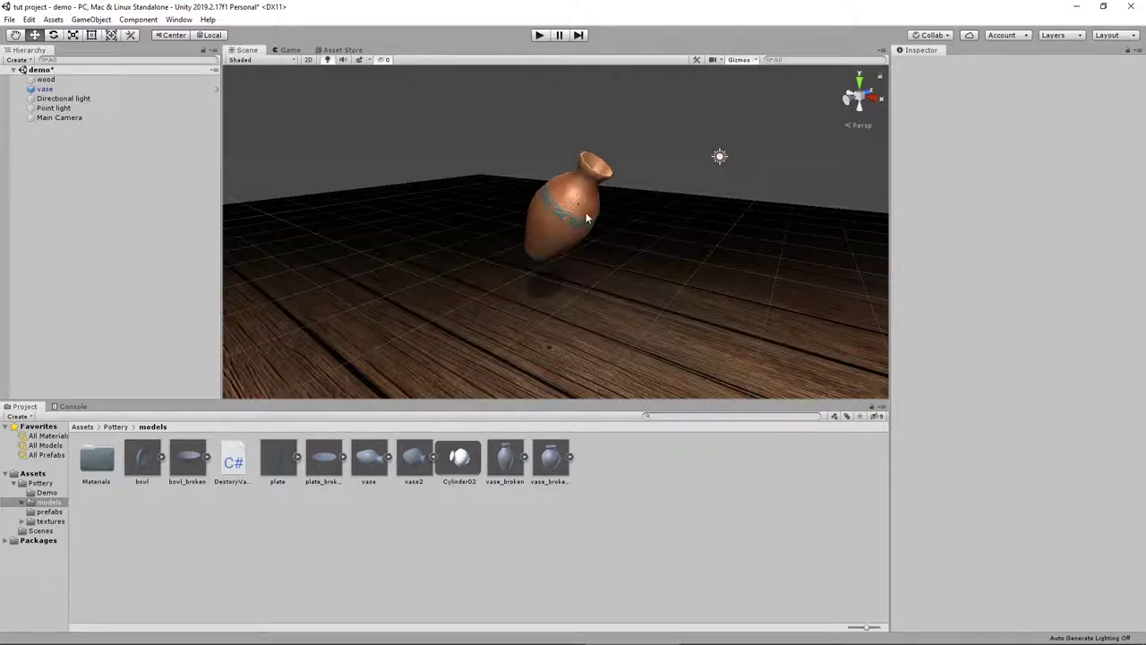
# - Select the vase in the Scene view to confirm its Destroy Vase script uses vase_broken
pyautogui.click(564, 214)
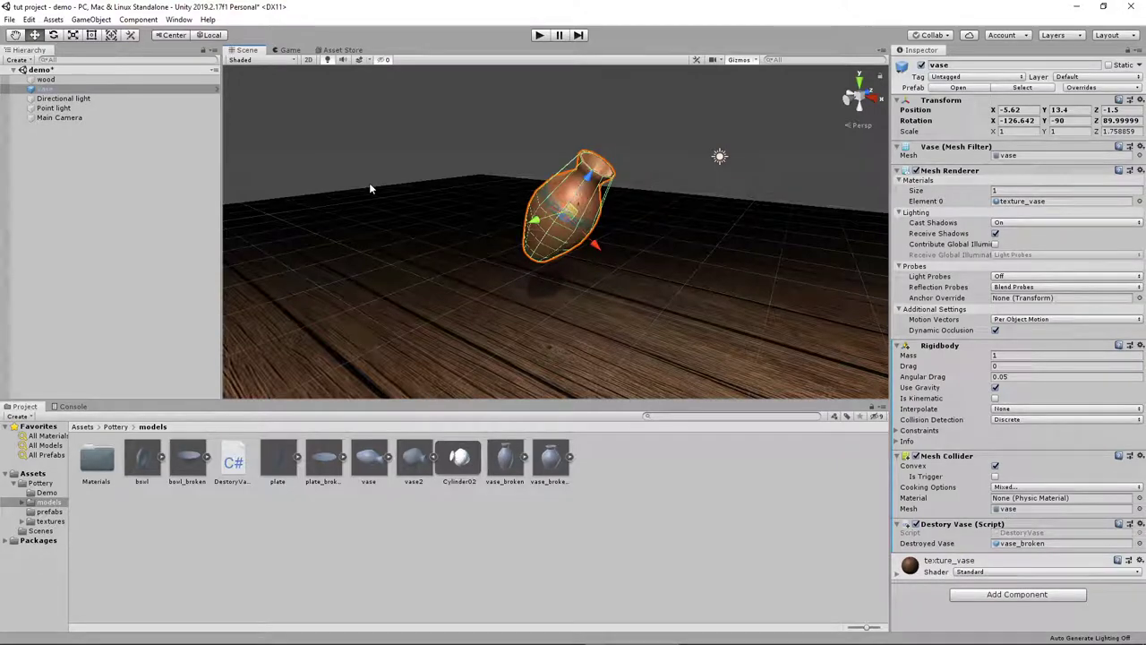
pyautogui.moveTo(526, 89)
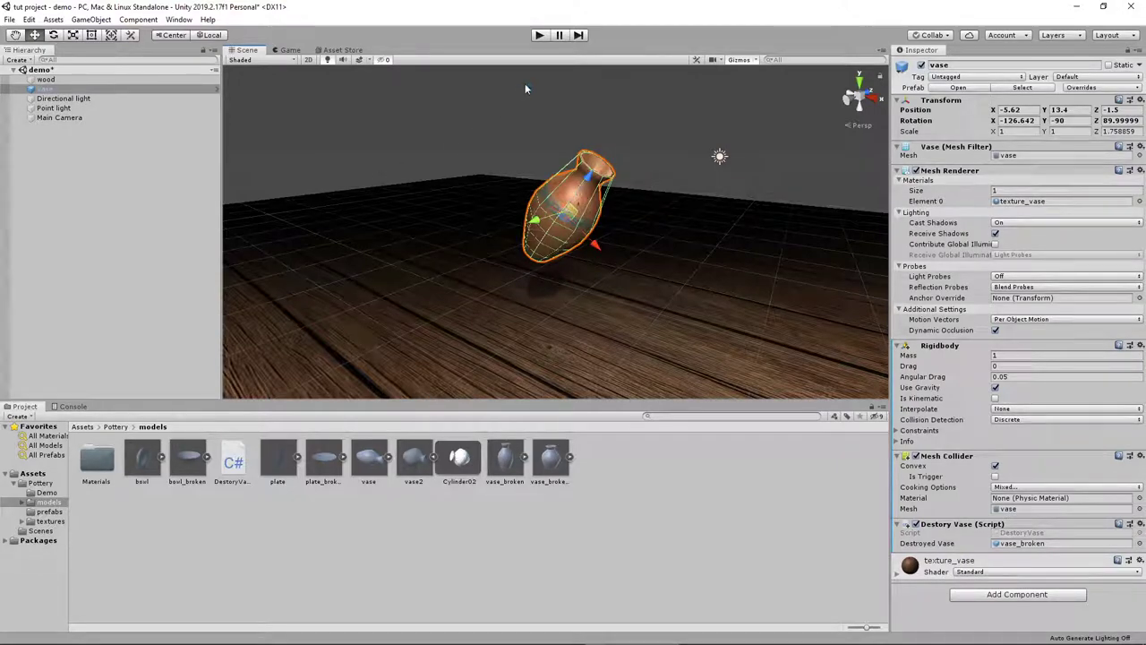
pyautogui.moveTo(311, 229)
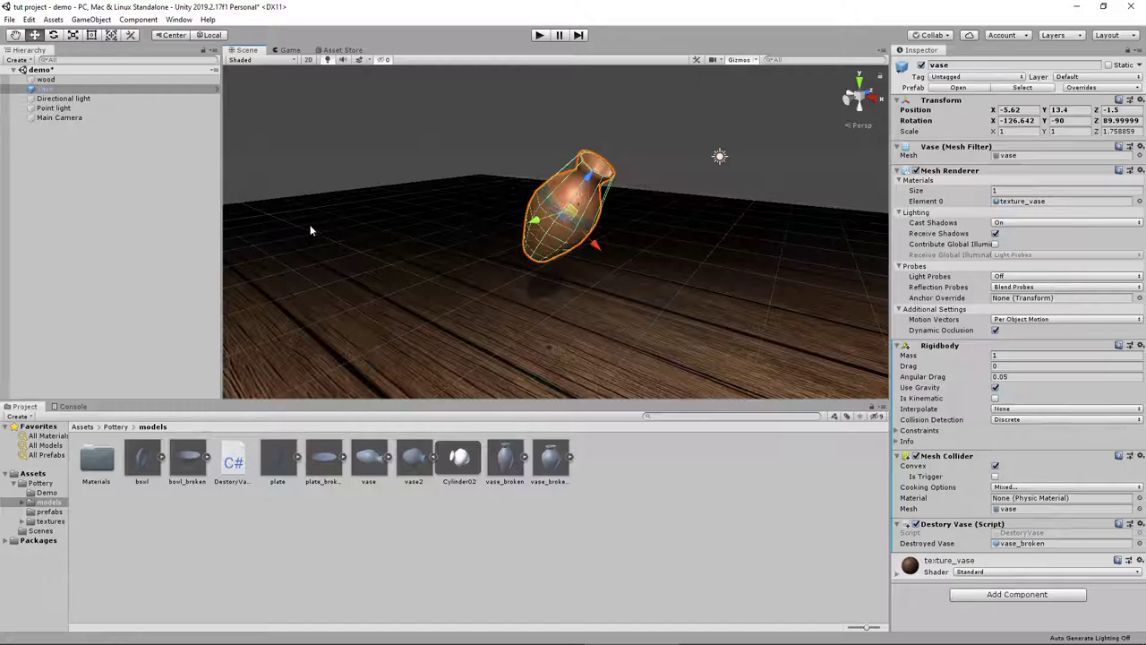
pyautogui.moveTo(458, 258)
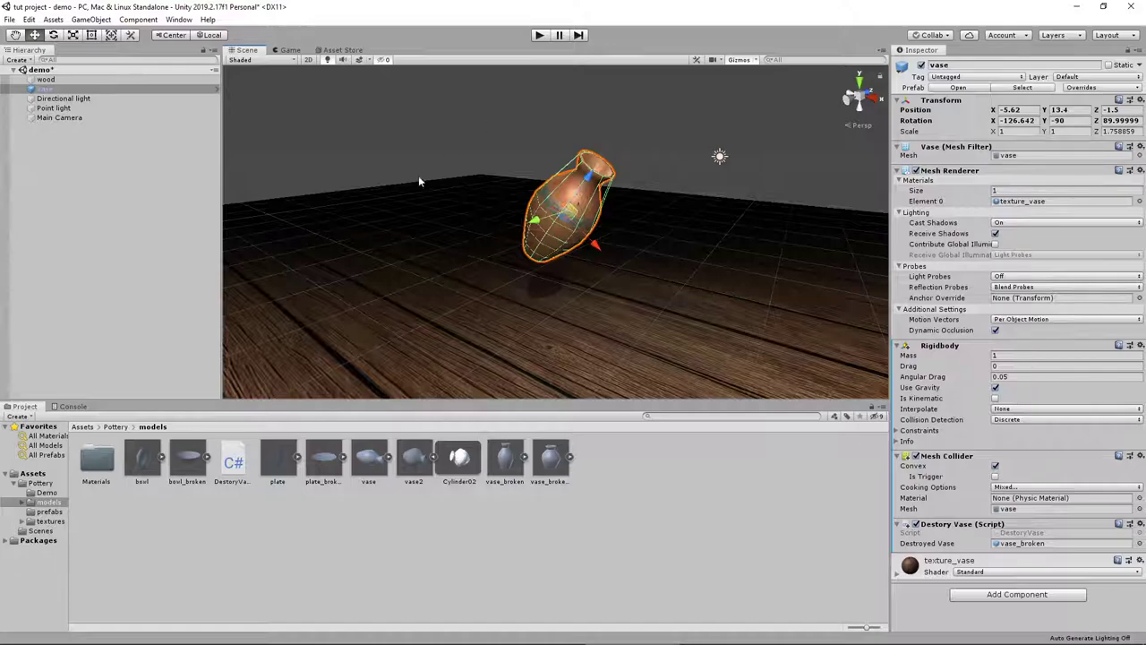
pyautogui.moveTo(523, 170)
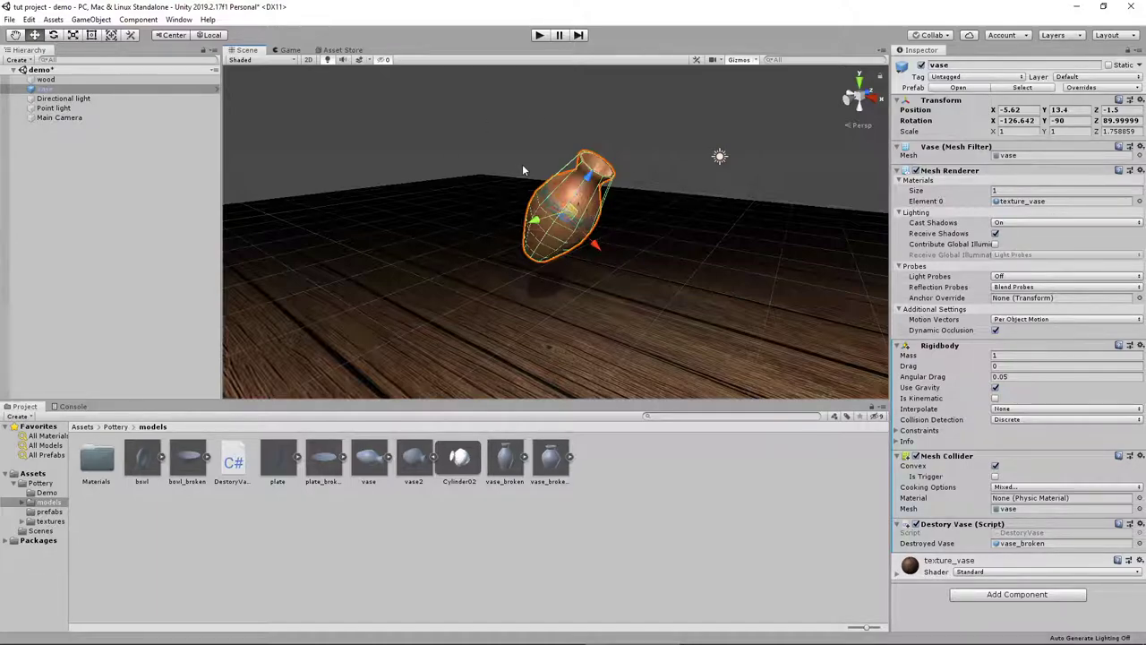